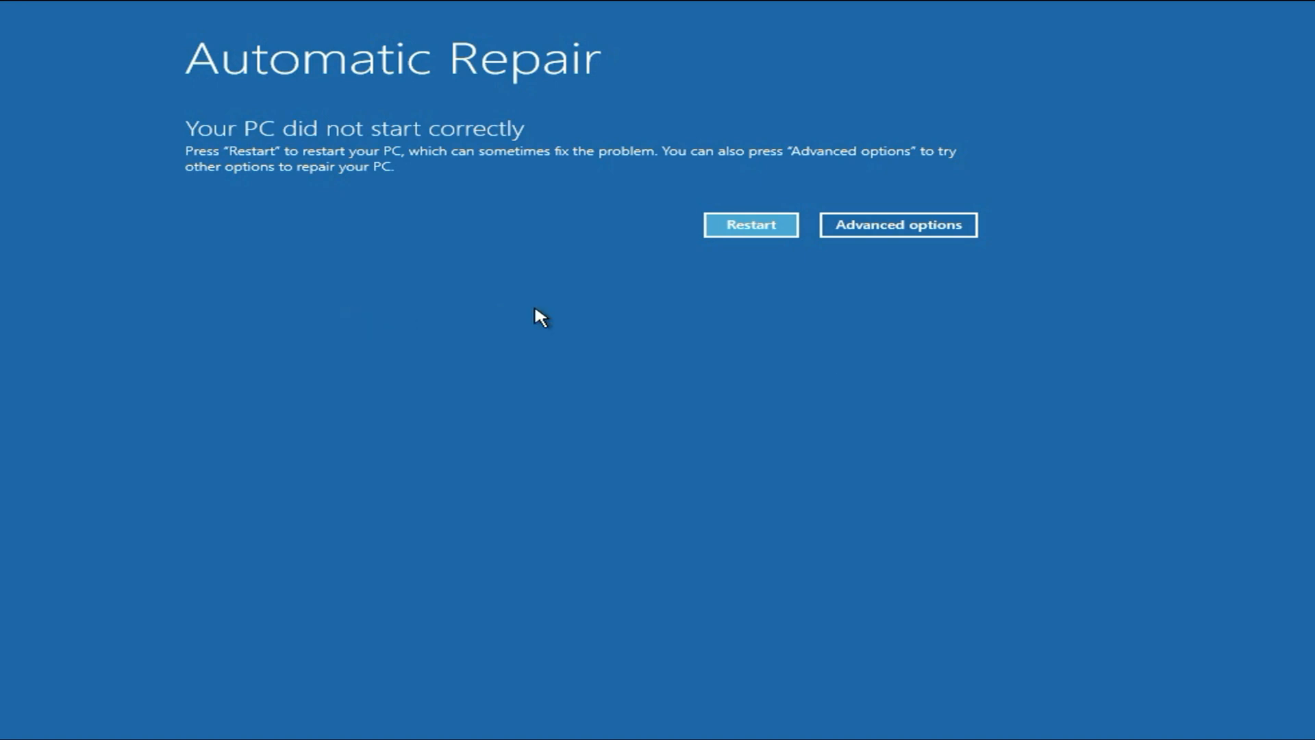
mouse_move(360, 174)
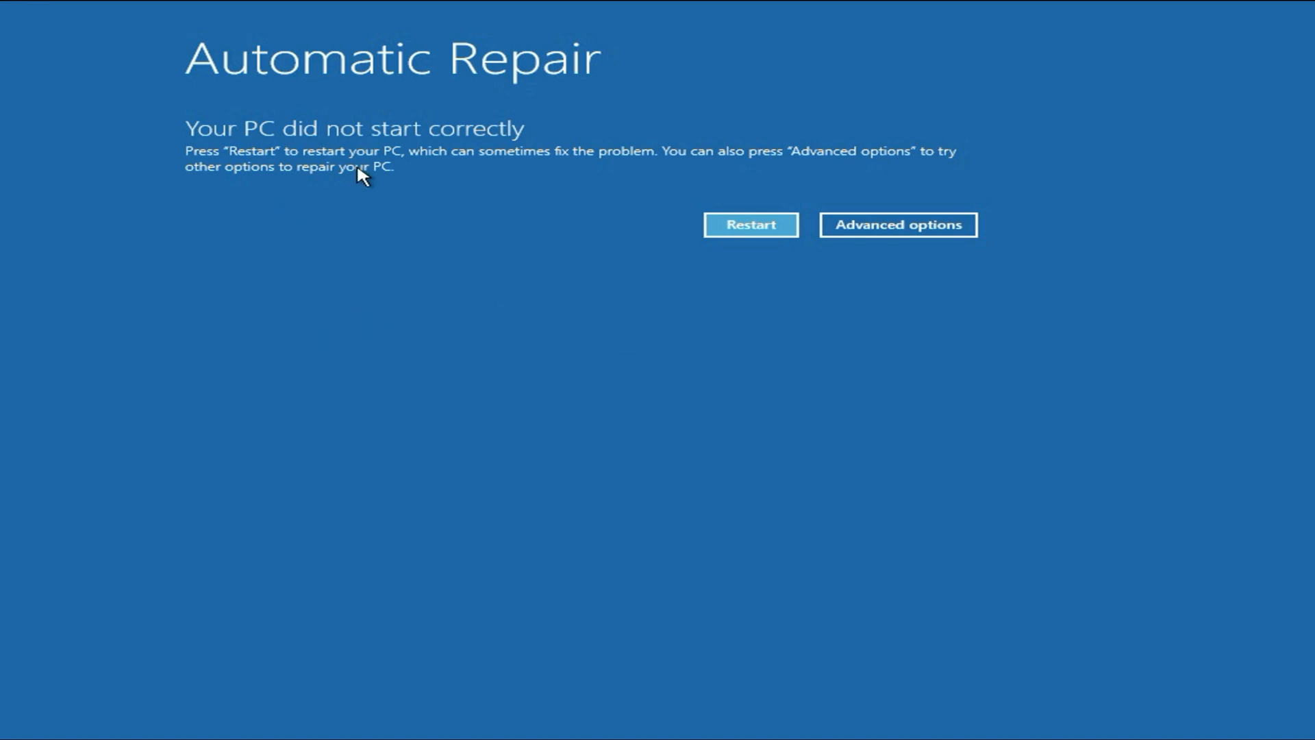
mouse_move(1022, 200)
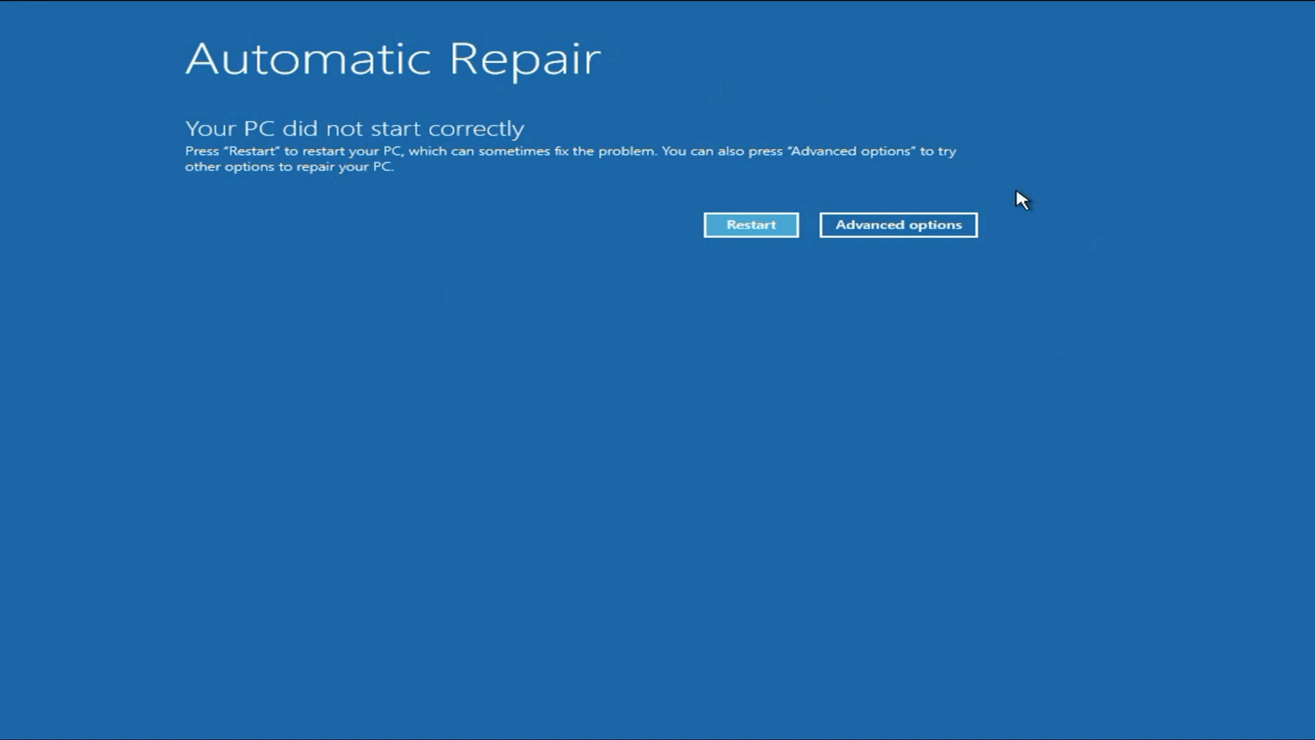
mouse_move(591, 80)
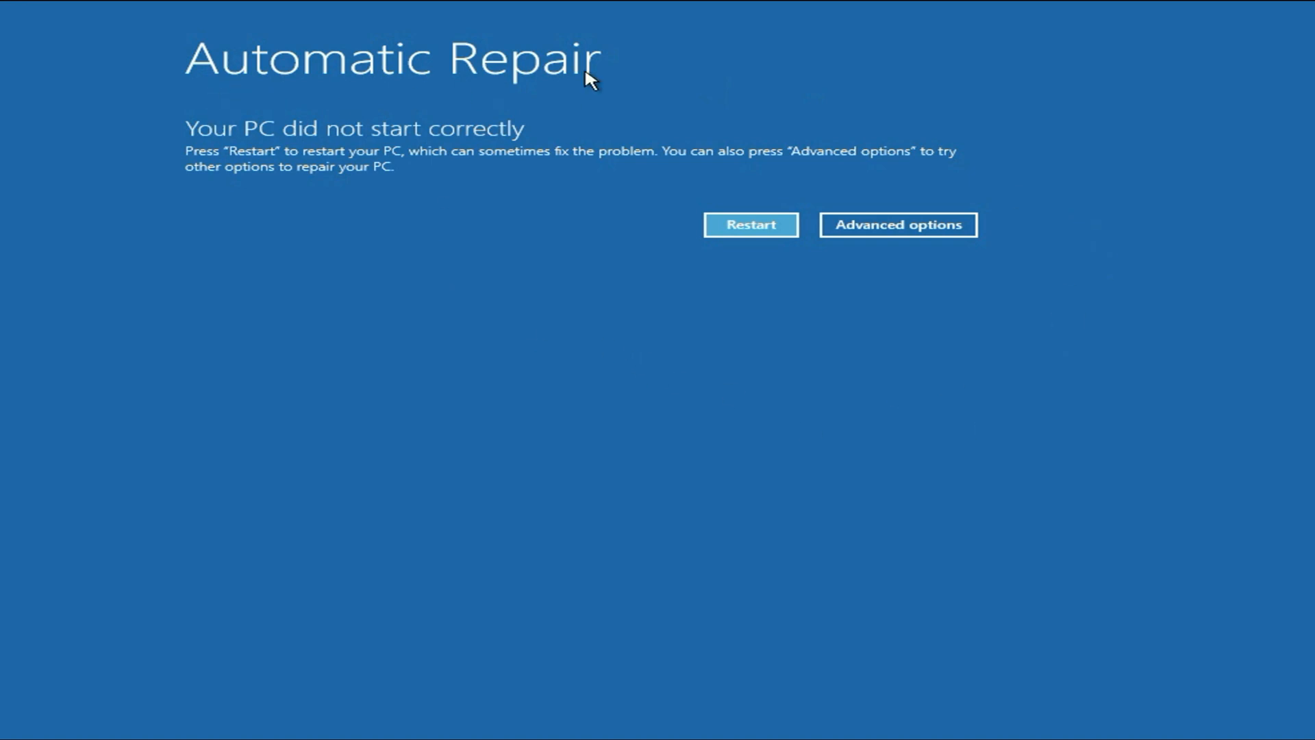
mouse_move(443, 235)
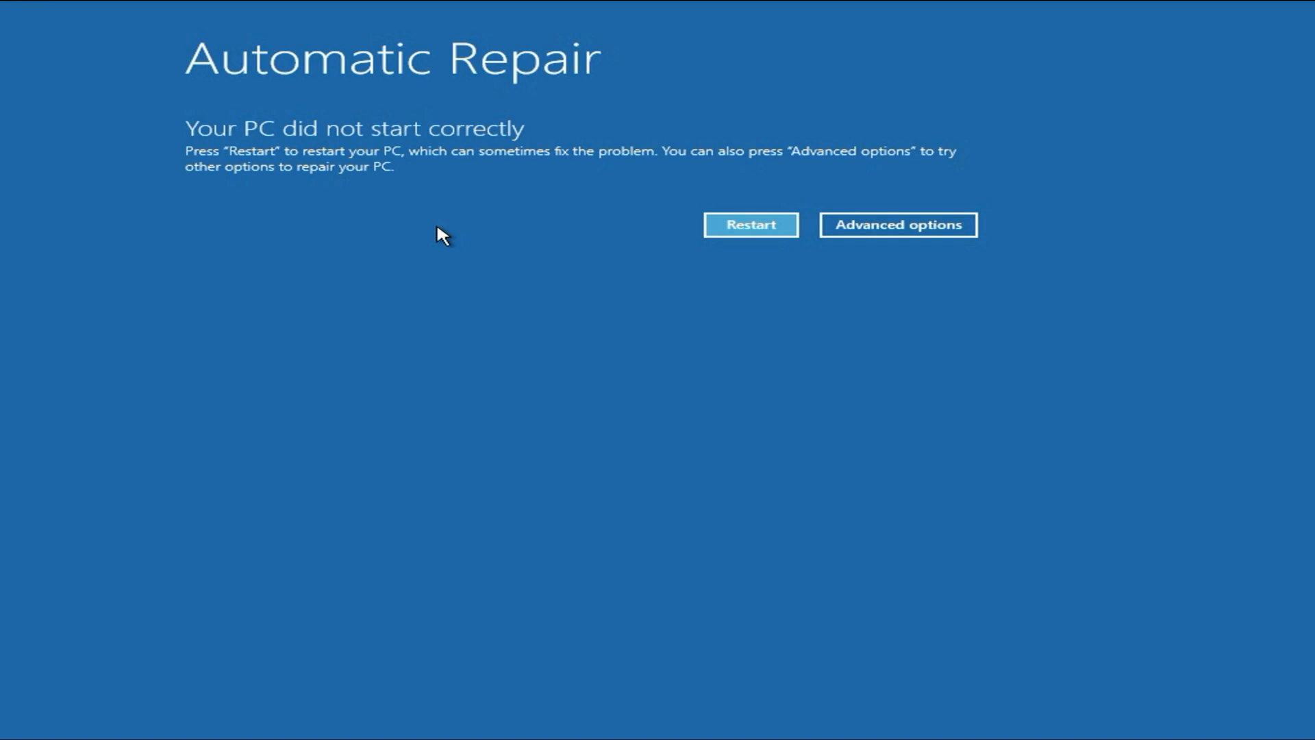
mouse_move(957, 244)
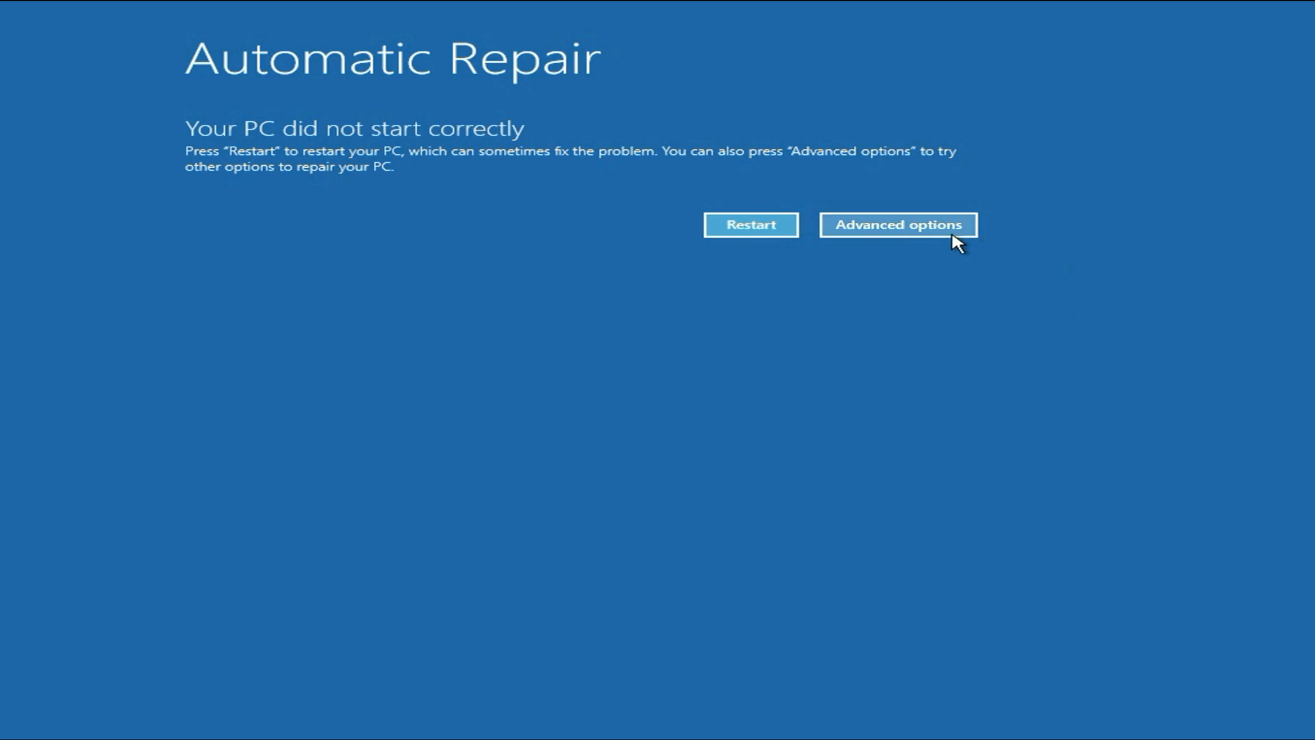
Go from Advanced options through Troubleshoot to the advanced recovery tools menu.
left_click(898, 225)
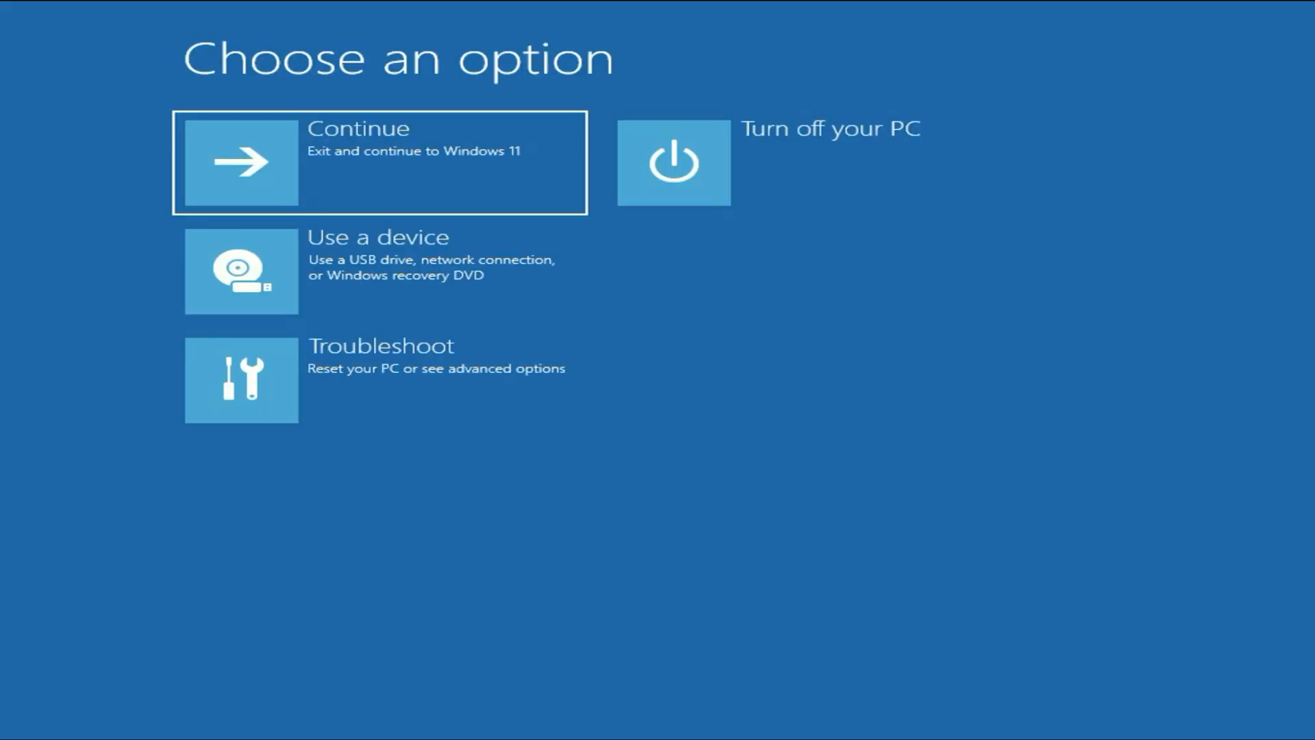
mouse_move(352, 390)
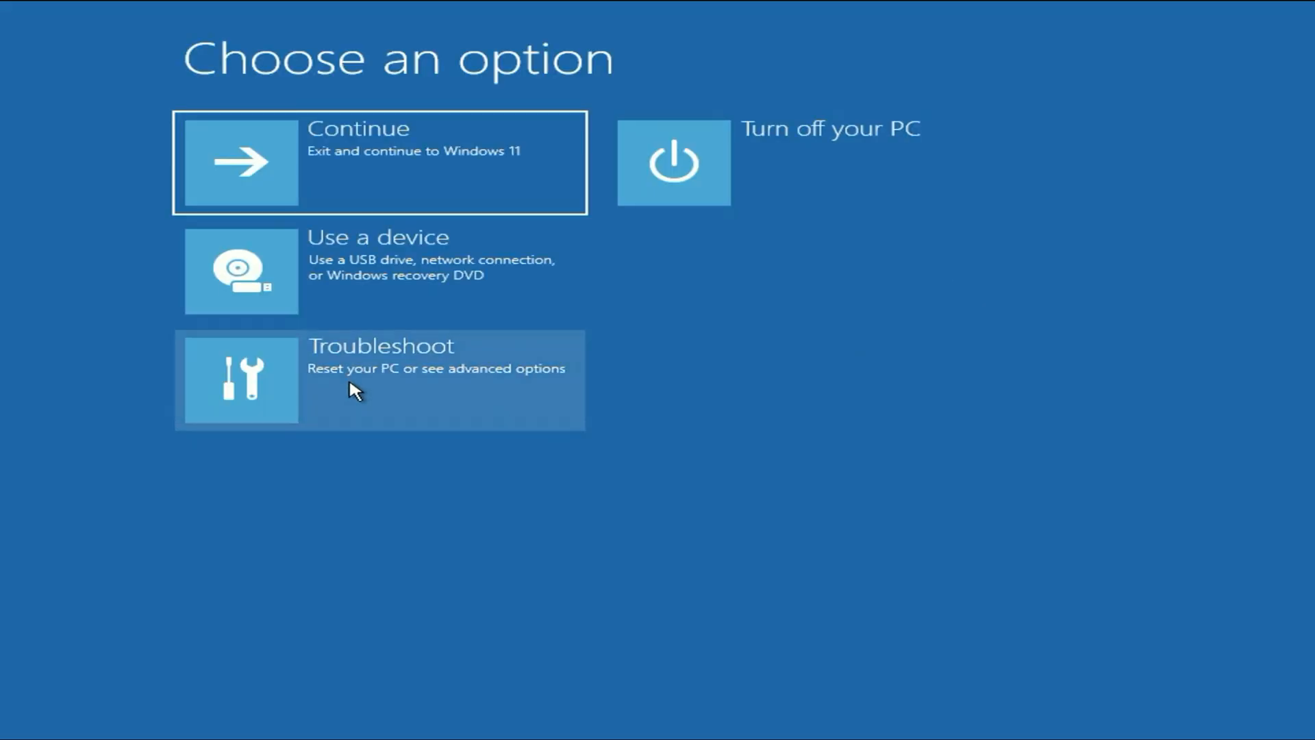
left_click(380, 380)
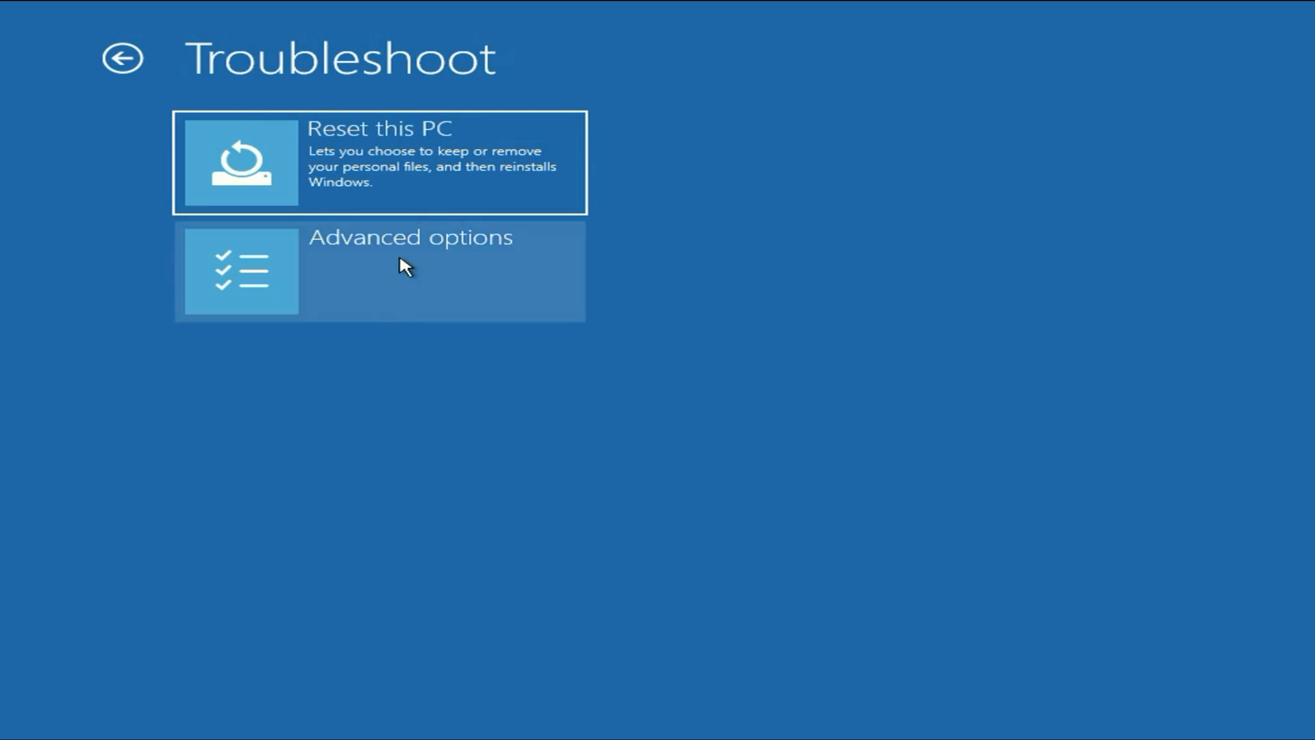
left_click(411, 270)
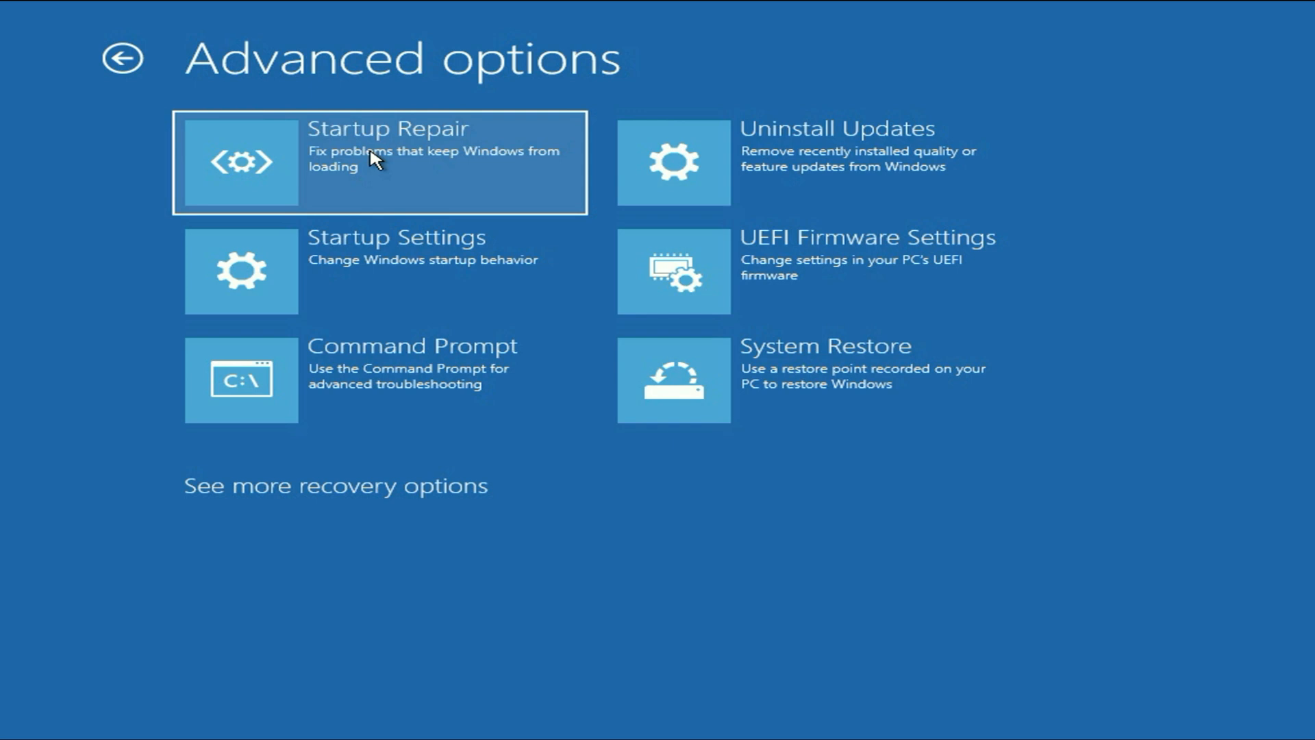
Run Startup Repair and wait until it reports it couldn't repair the PC.
left_click(378, 161)
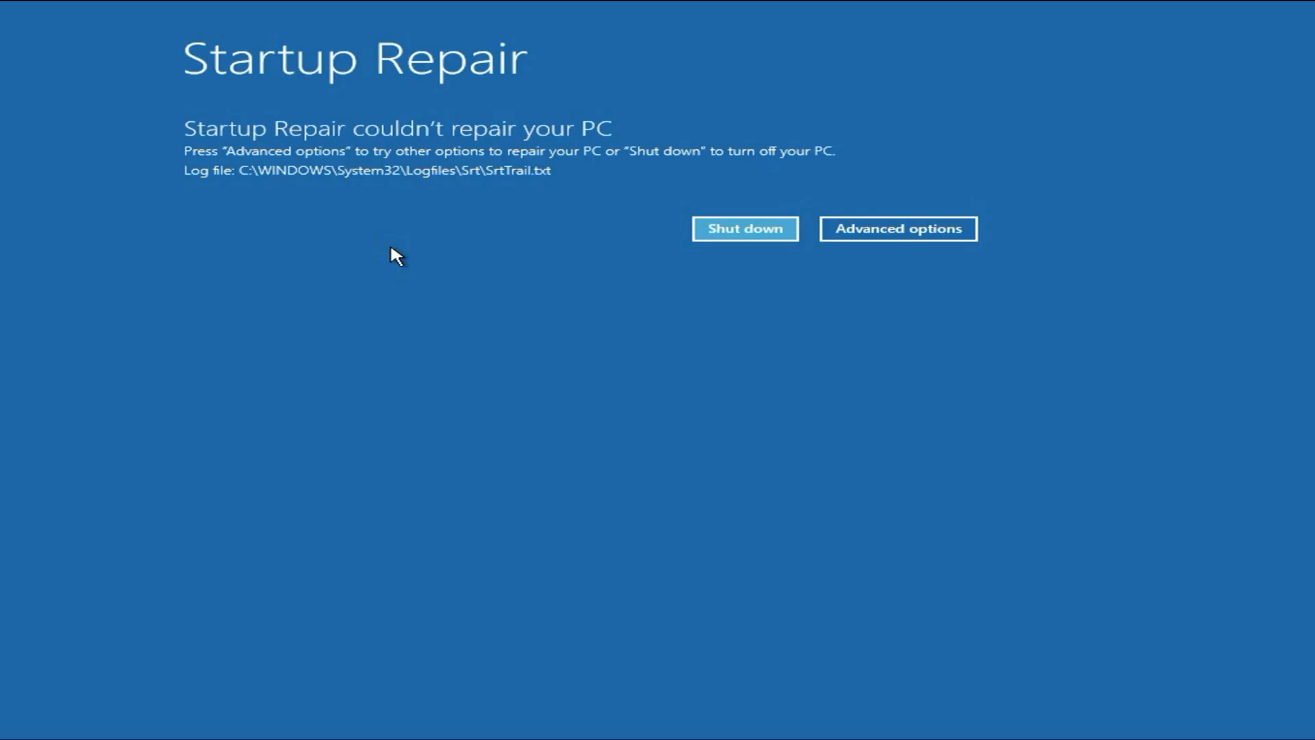
mouse_move(543, 127)
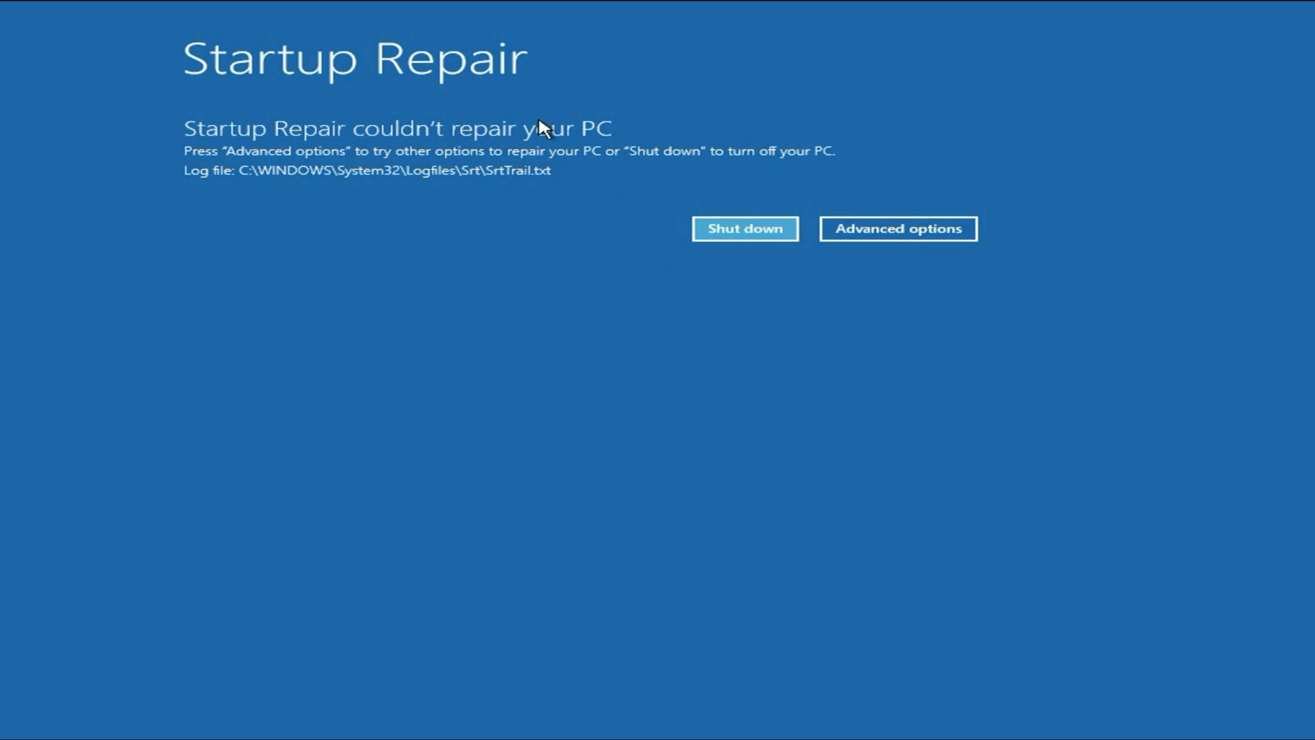
mouse_move(421, 134)
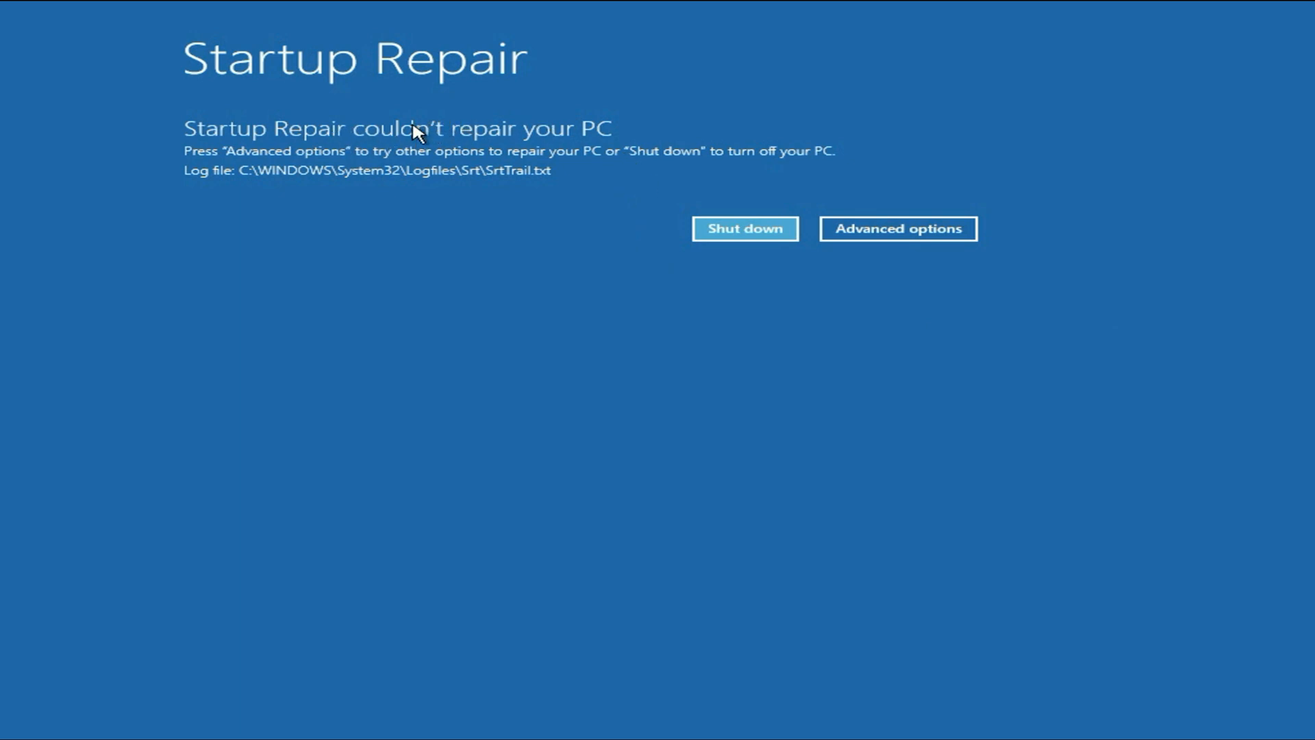
mouse_move(356, 96)
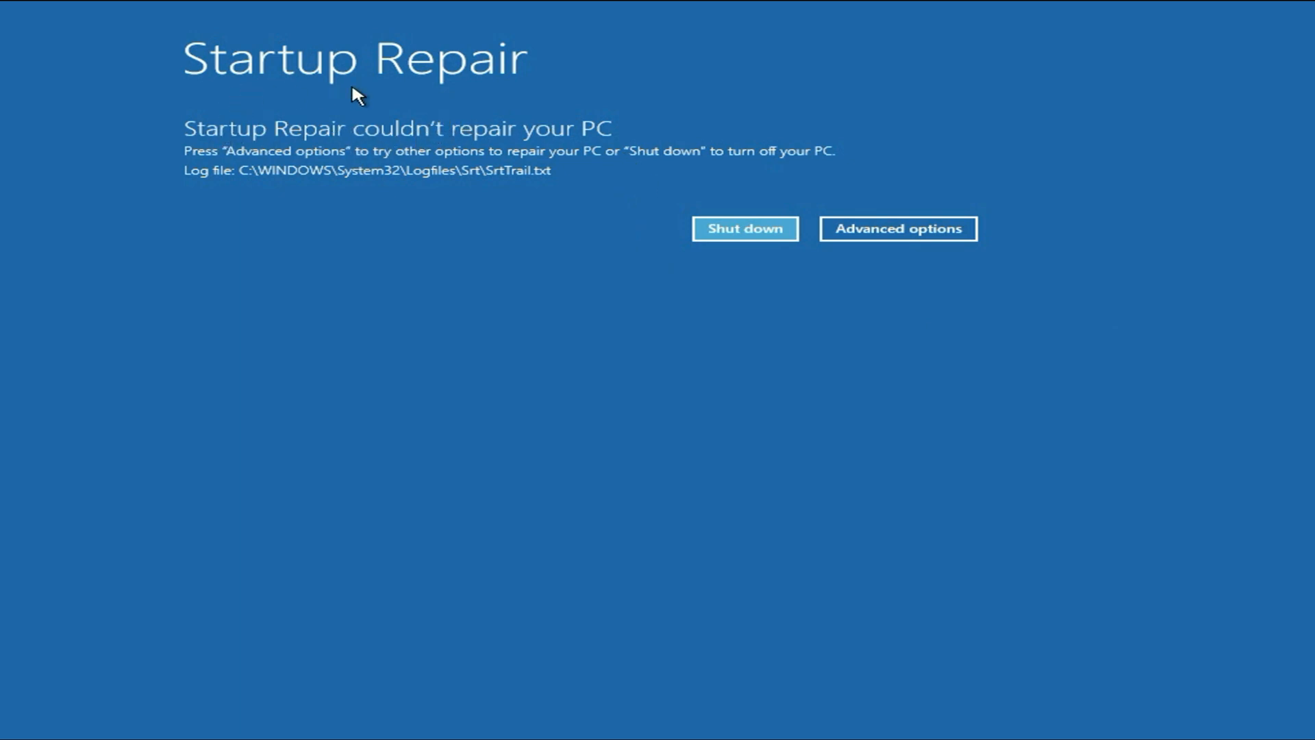
mouse_move(547, 227)
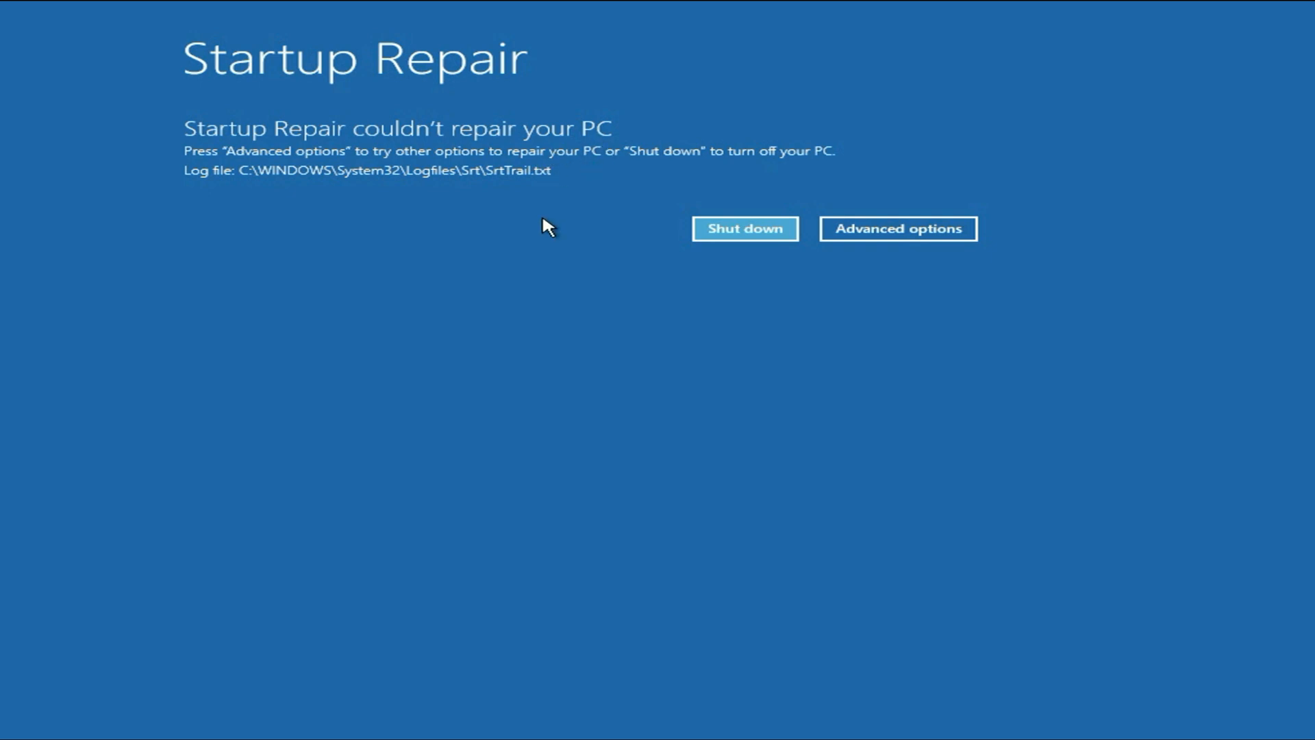
mouse_move(559, 237)
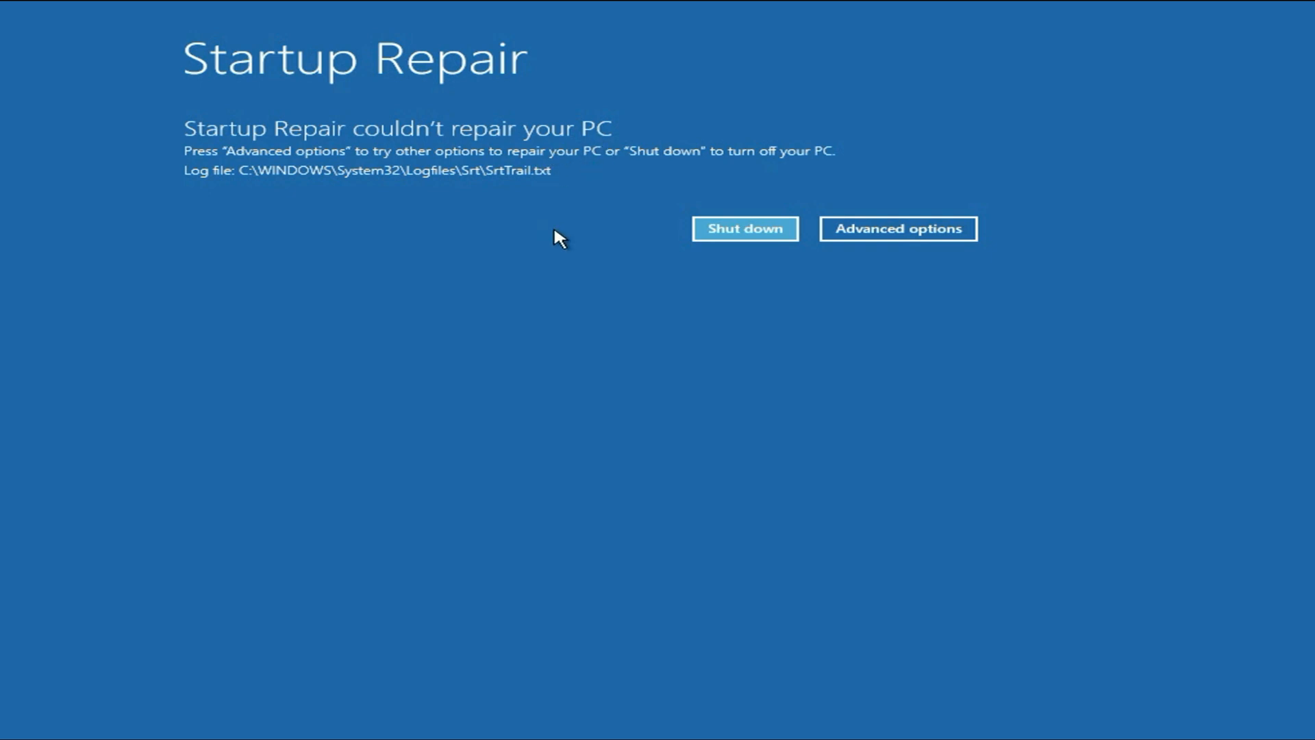
mouse_move(887, 245)
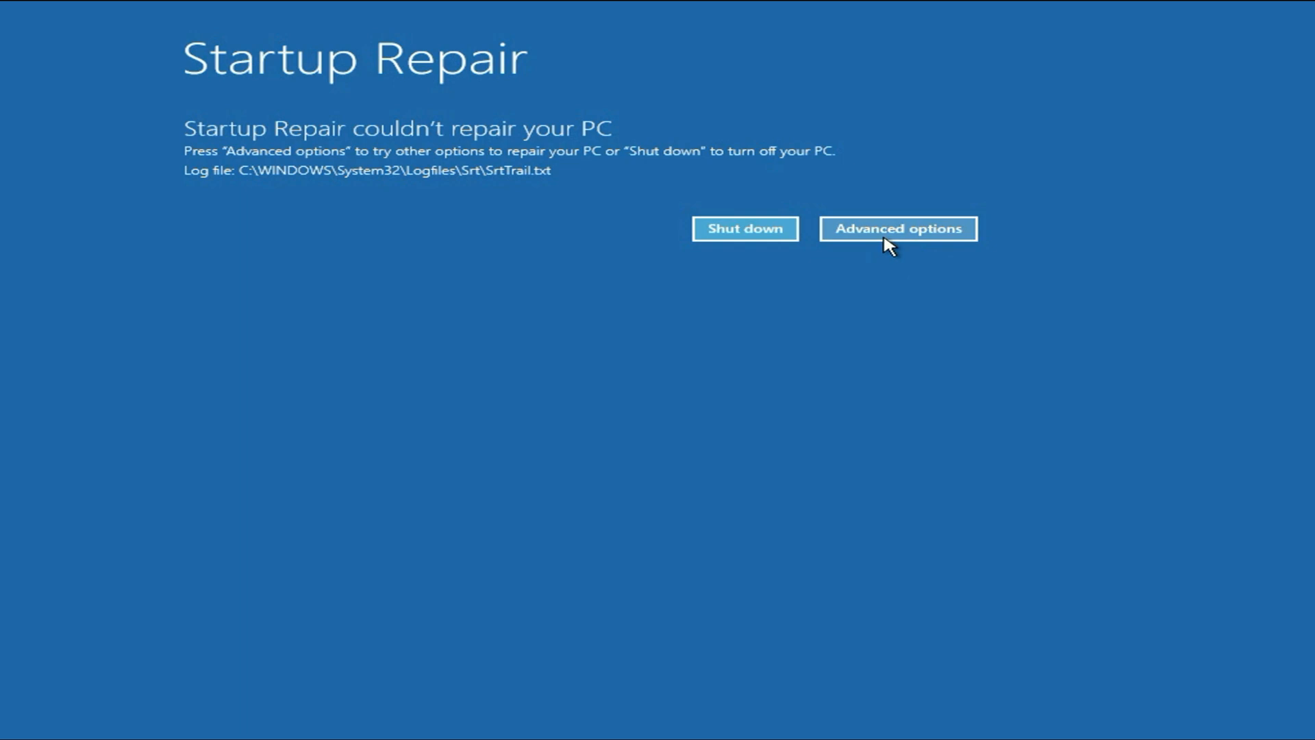
Return through Troubleshoot and Advanced options and launch the Command Prompt.
left_click(896, 229)
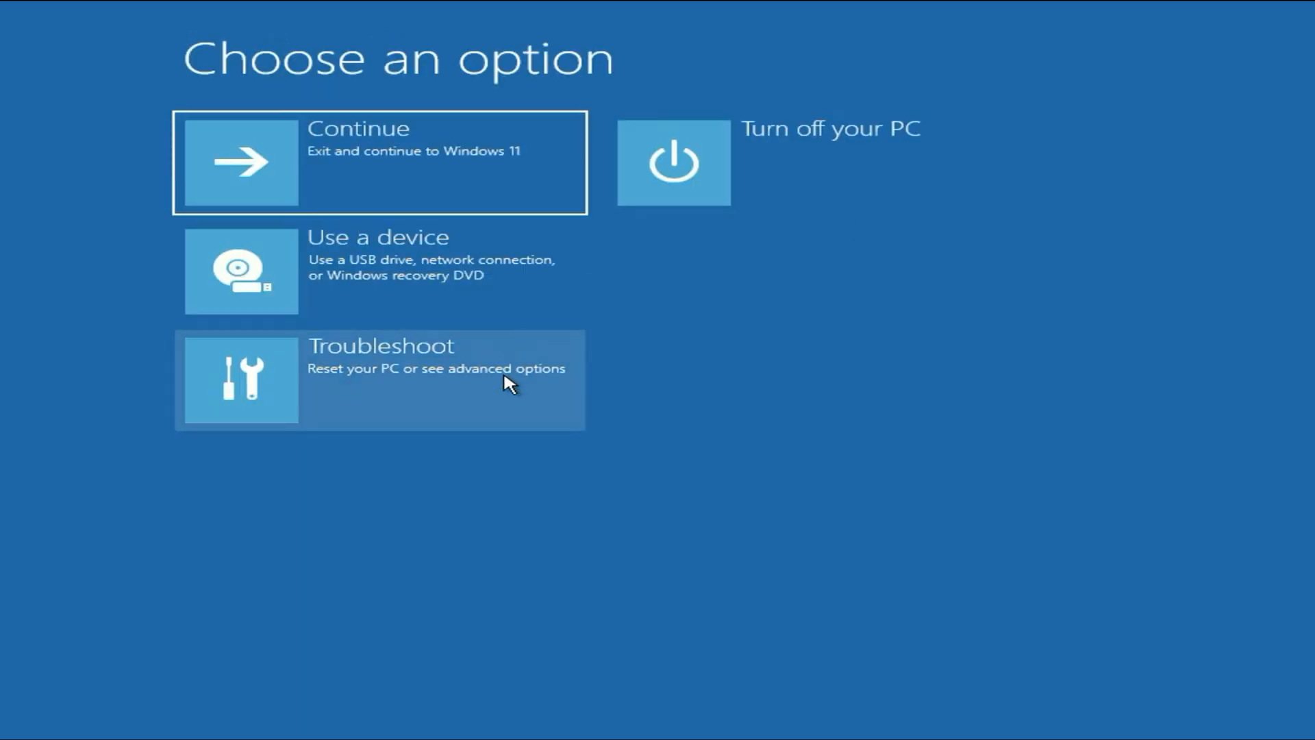
left_click(379, 380)
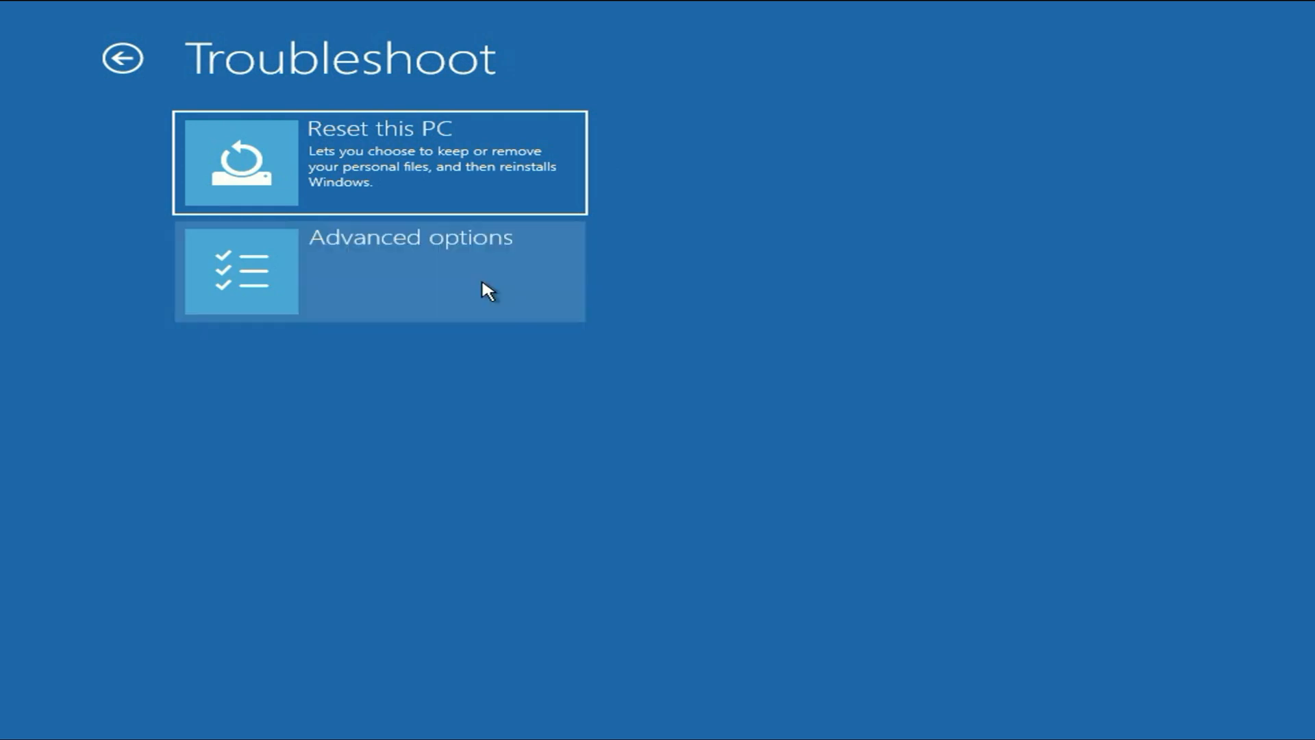
left_click(379, 270)
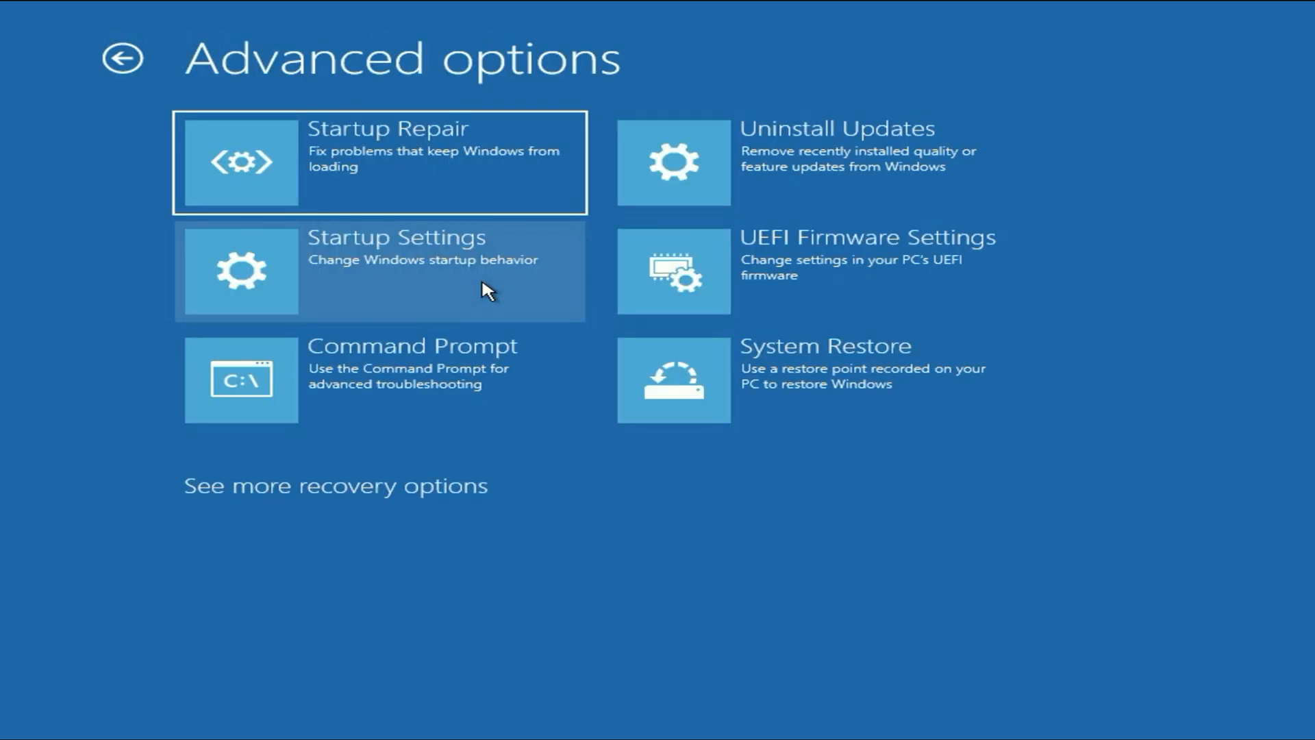
mouse_move(439, 375)
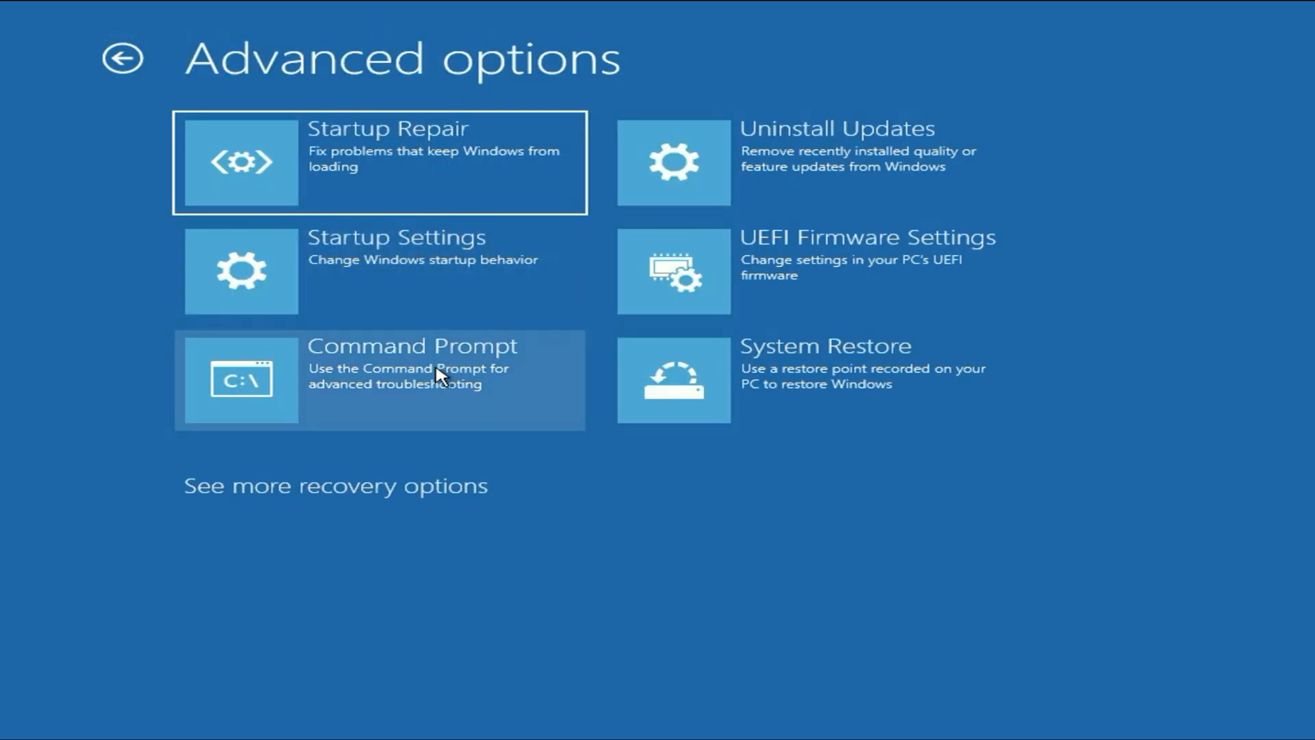
left_click(379, 380)
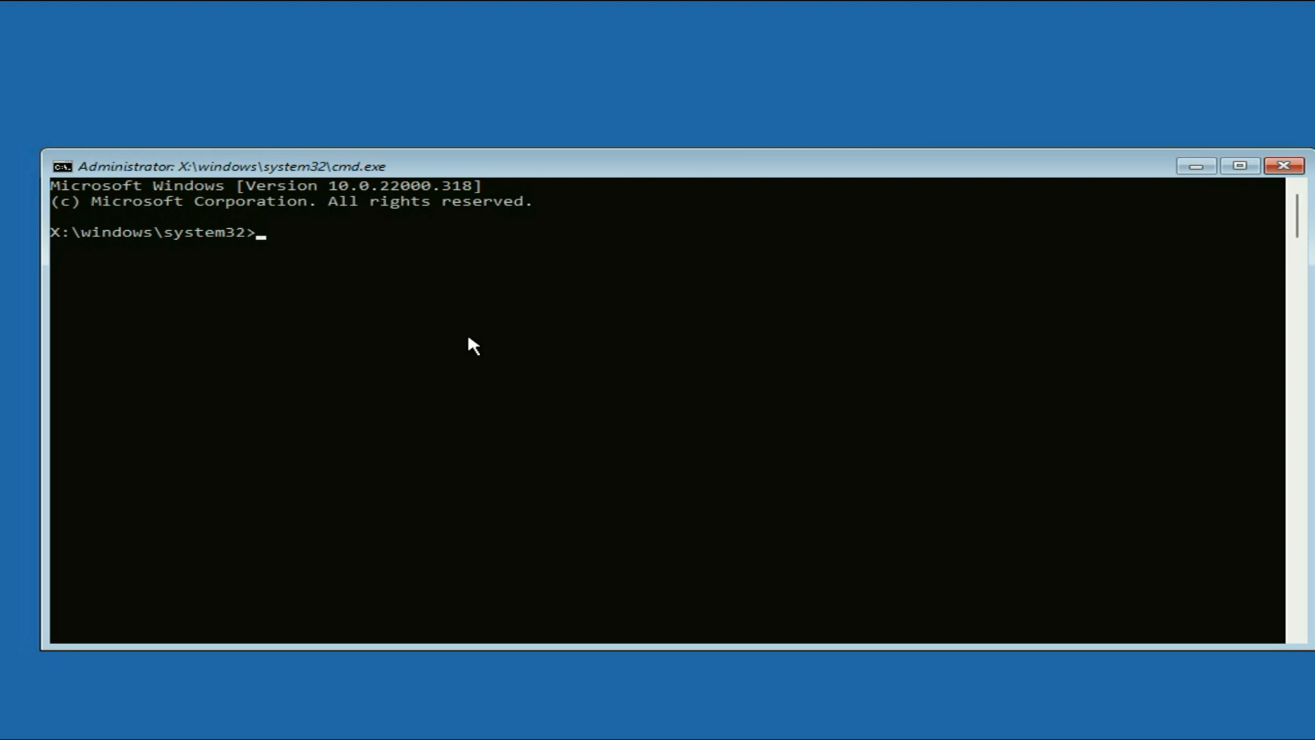
Run sfc /scannow and let the system file verification proceed.
type("sfc")
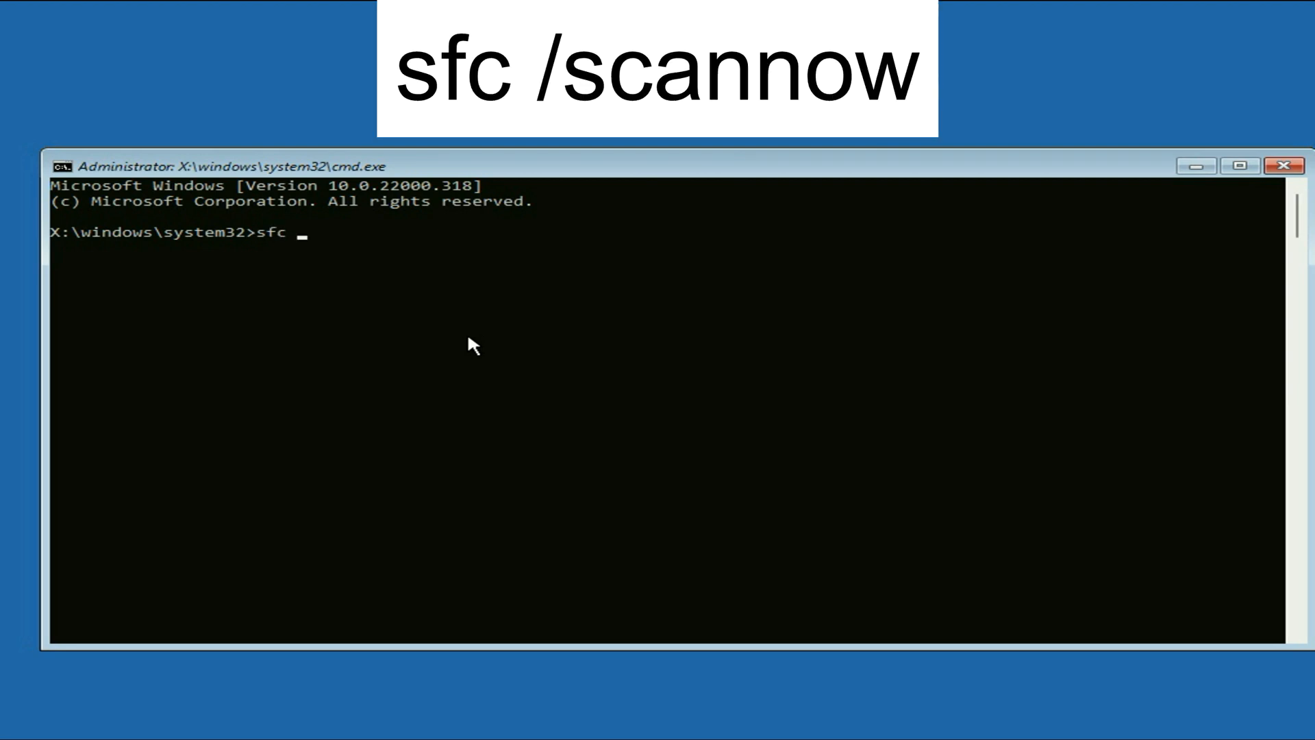
type("/scann")
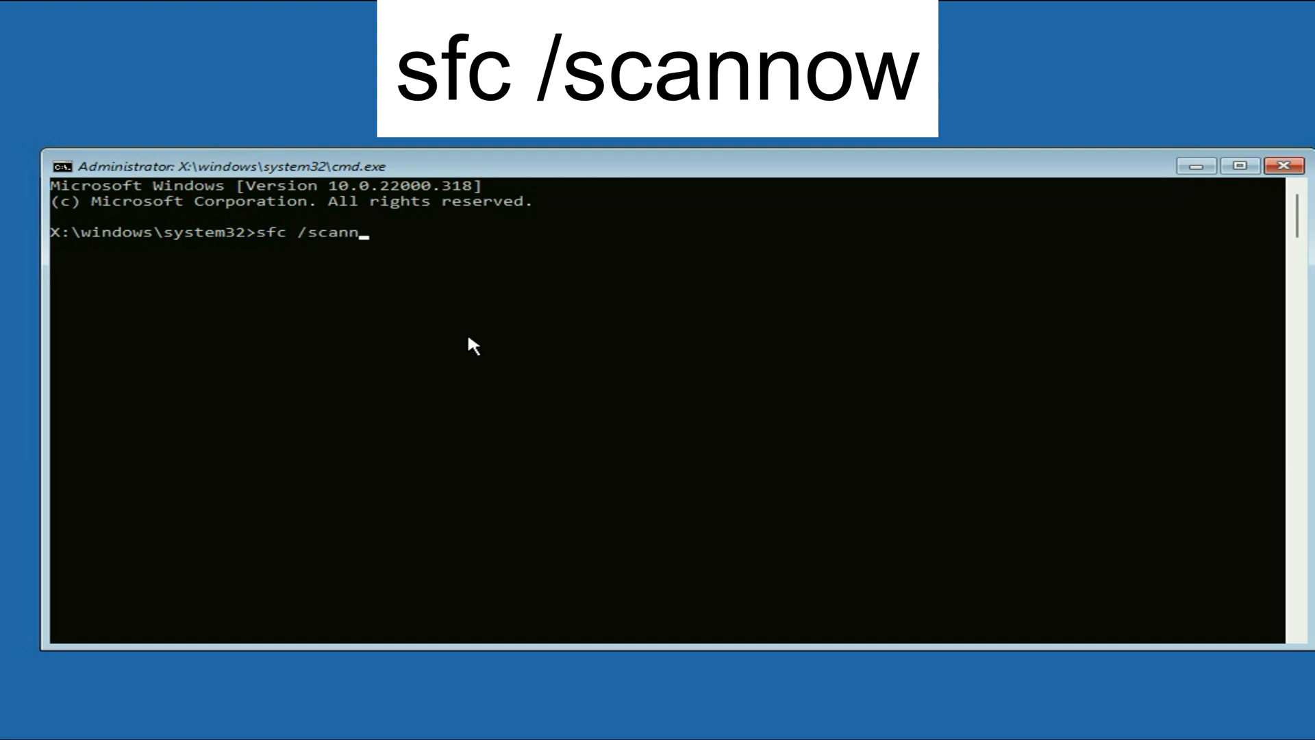
type("ow")
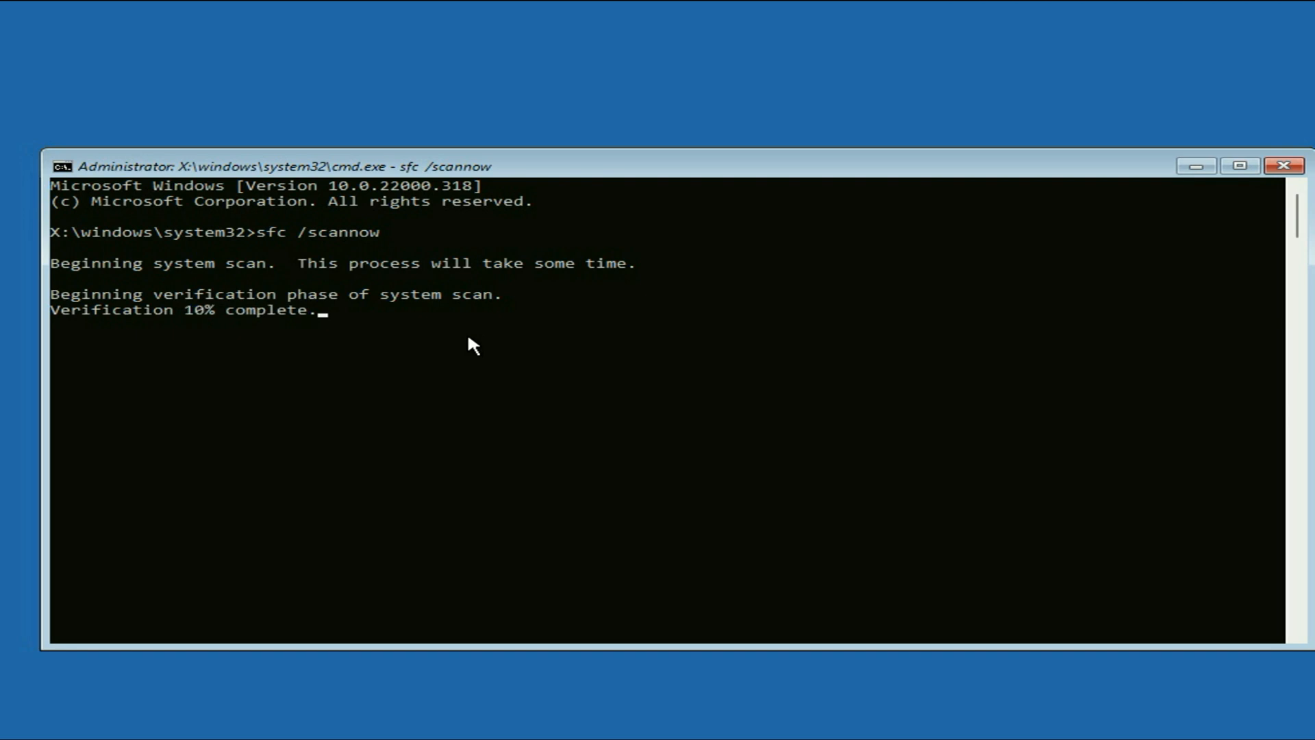
mouse_move(378, 346)
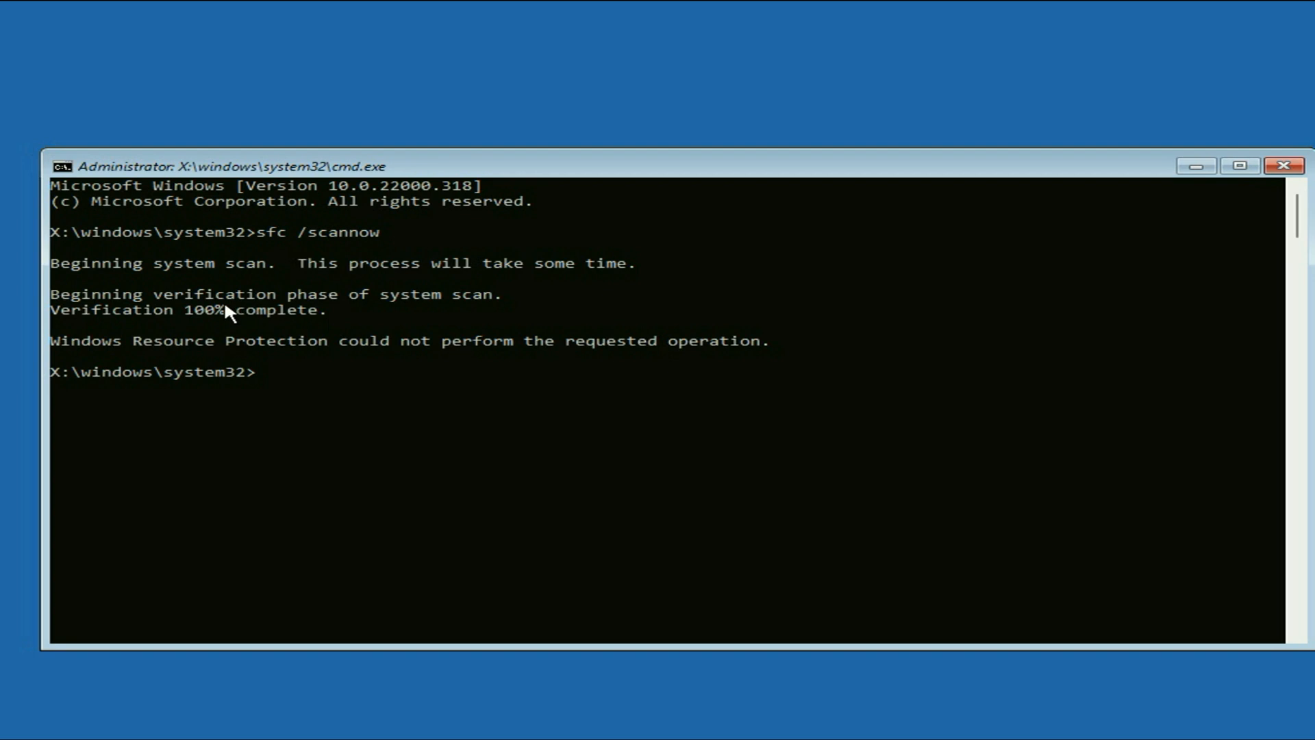
mouse_move(446, 225)
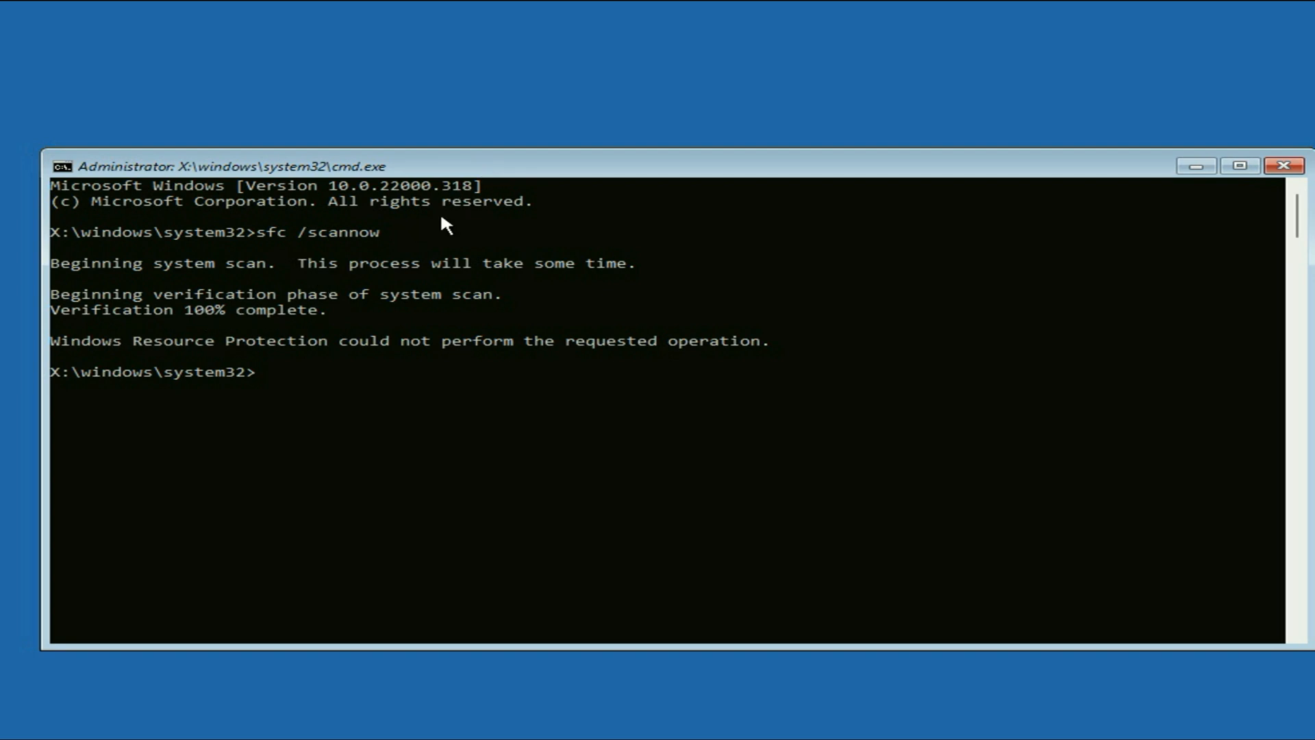
mouse_move(604, 421)
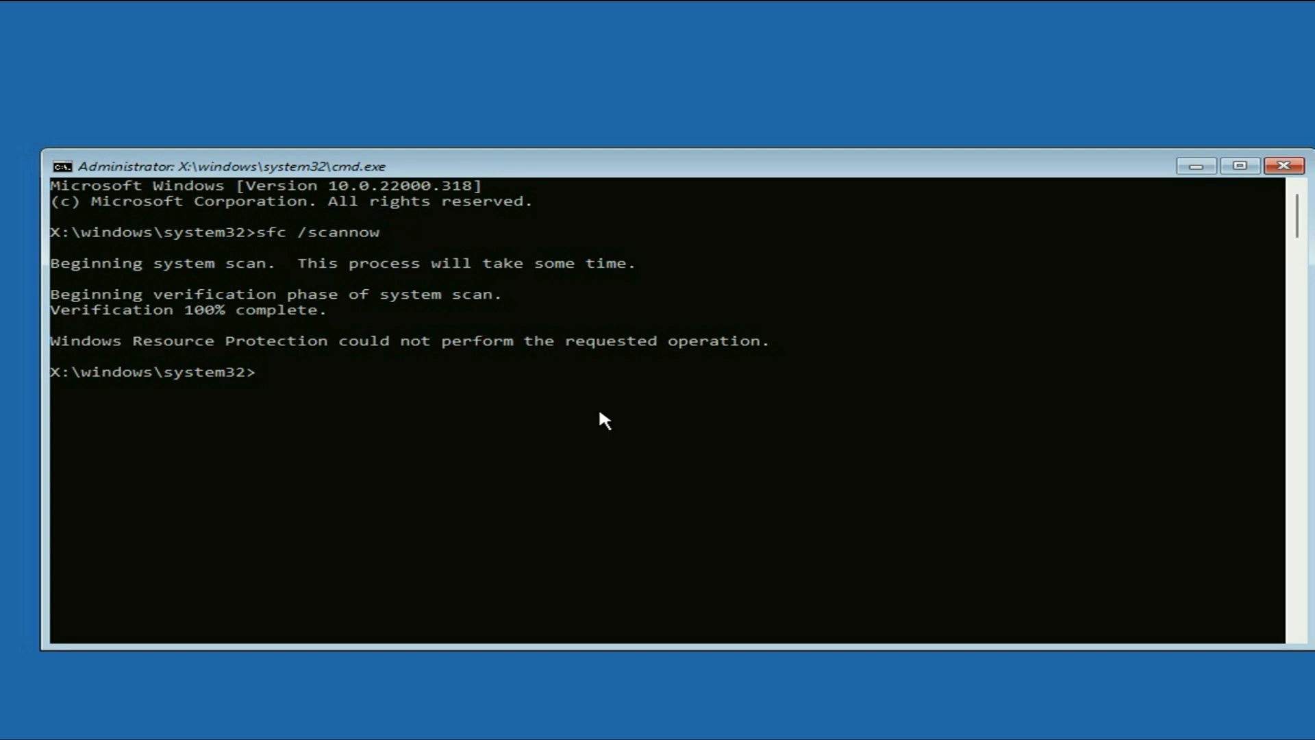
Run bootrec /fixmbr to repair the master boot record successfully.
type("bootrec")
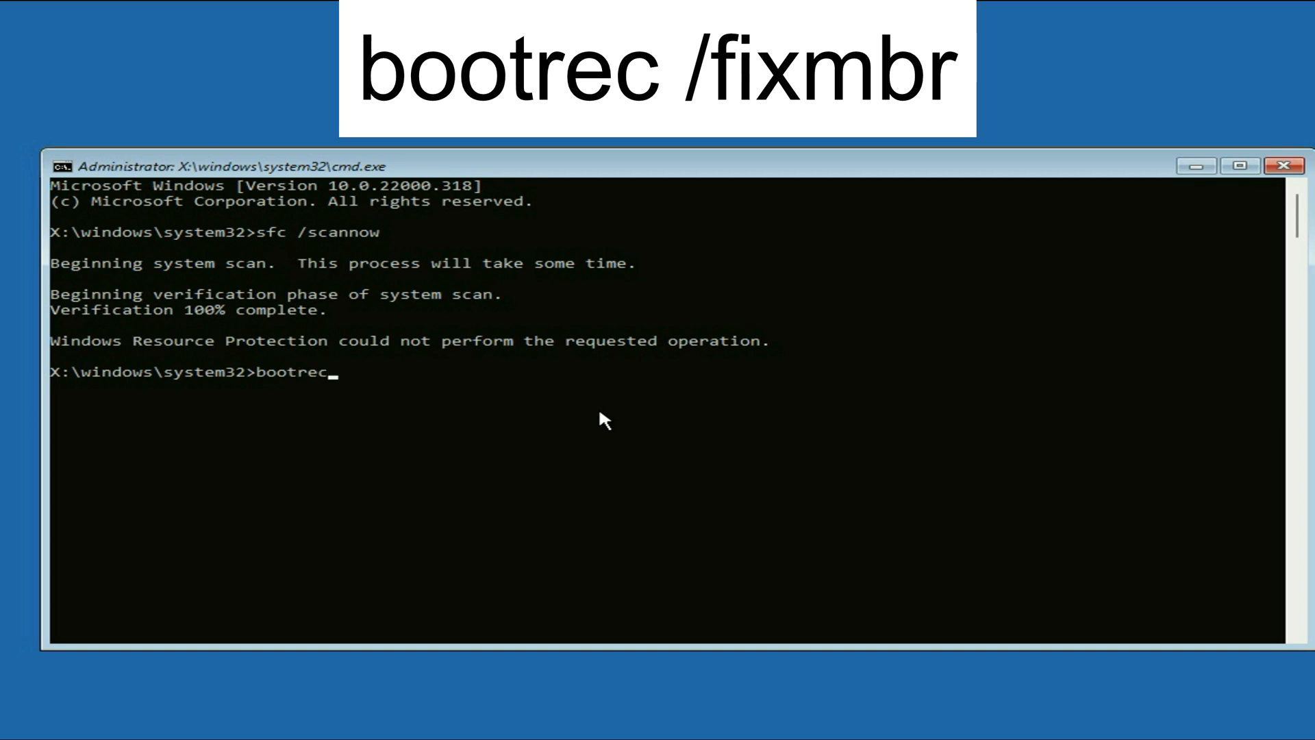
type("/fi")
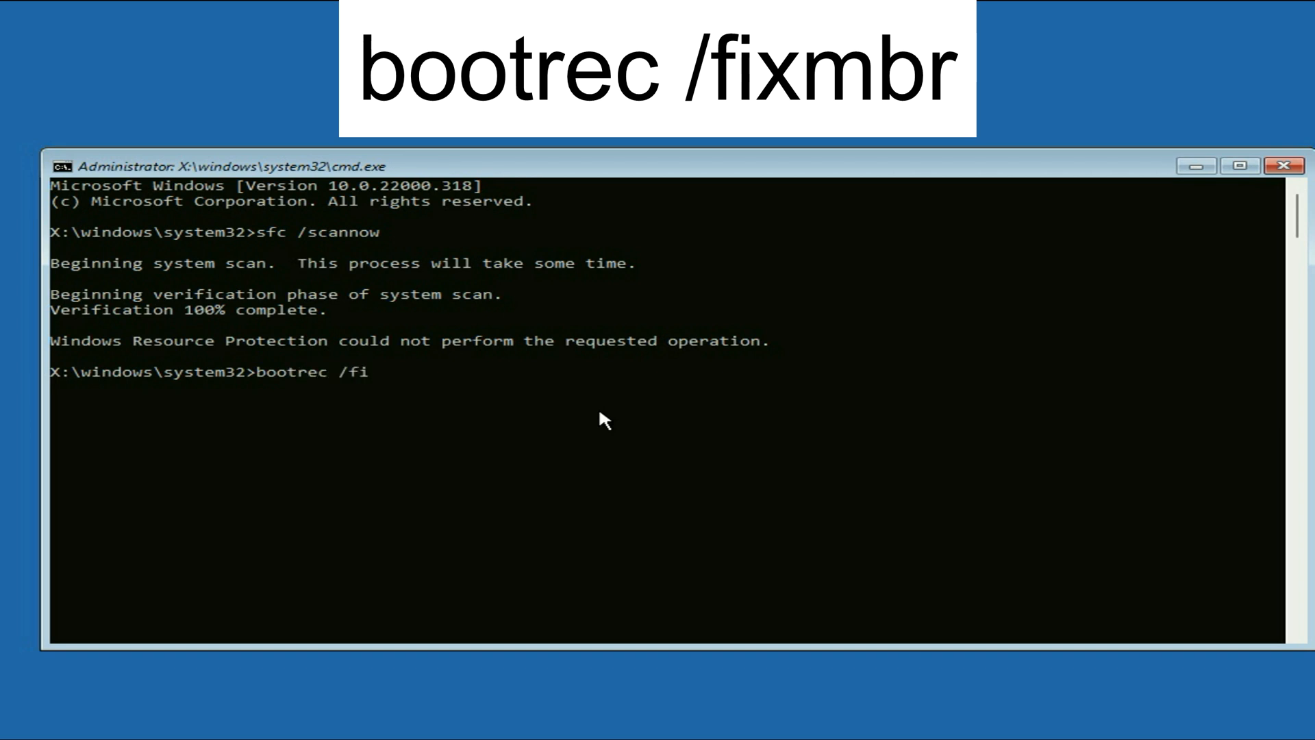
key("Return")
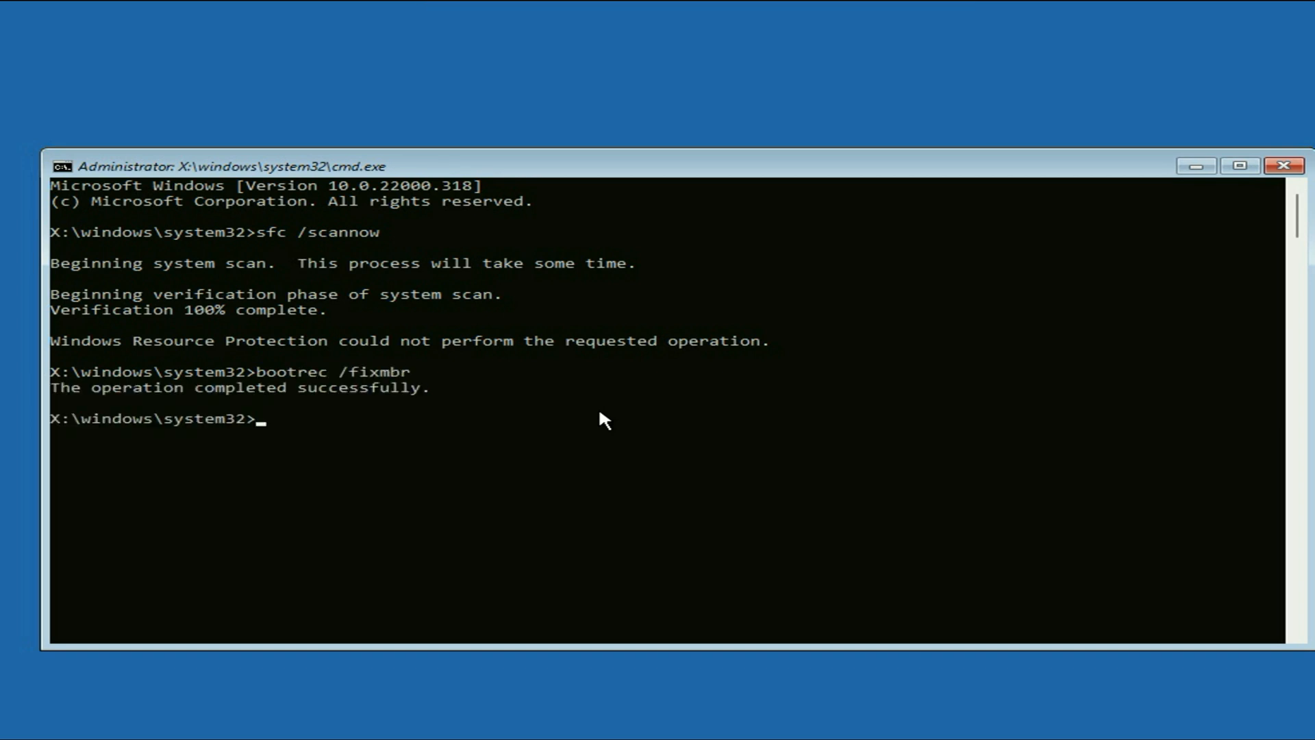
scroll("up", 3)
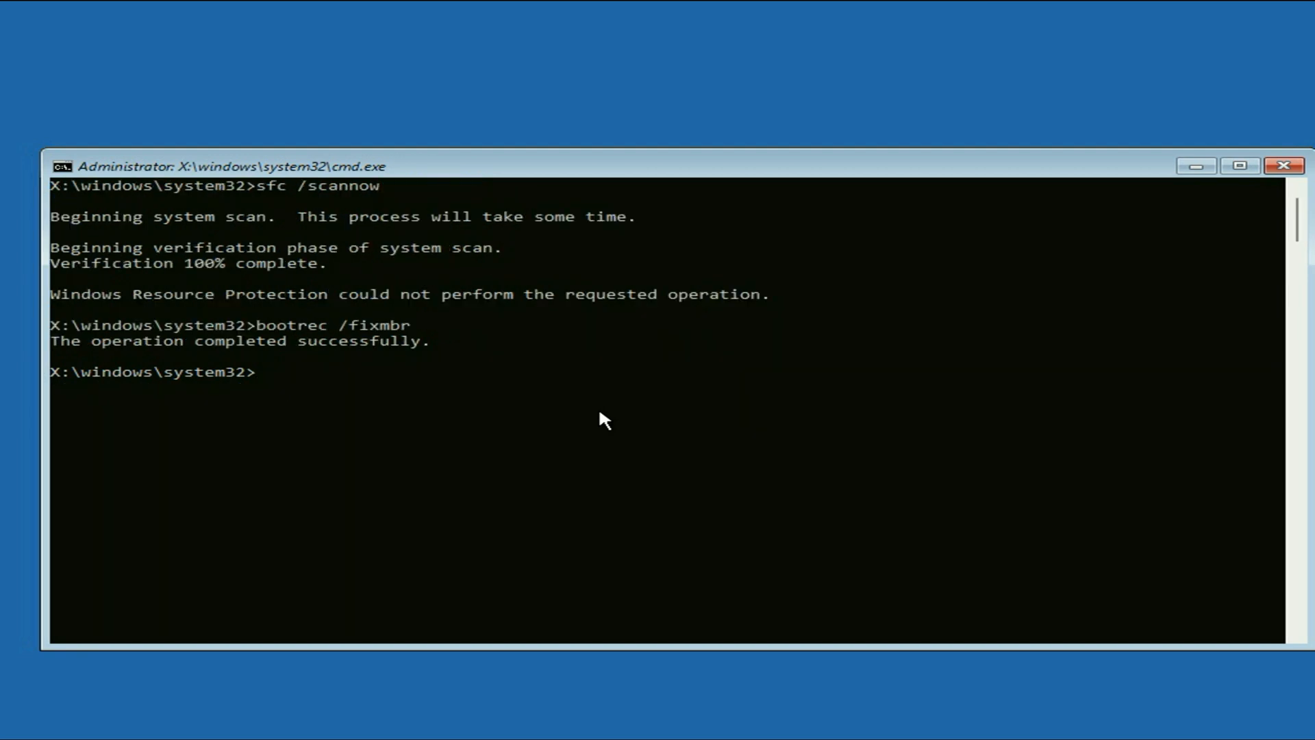
Run bootsect /nt60 sys to update the bootcode on the volumes.
type("bootsect")
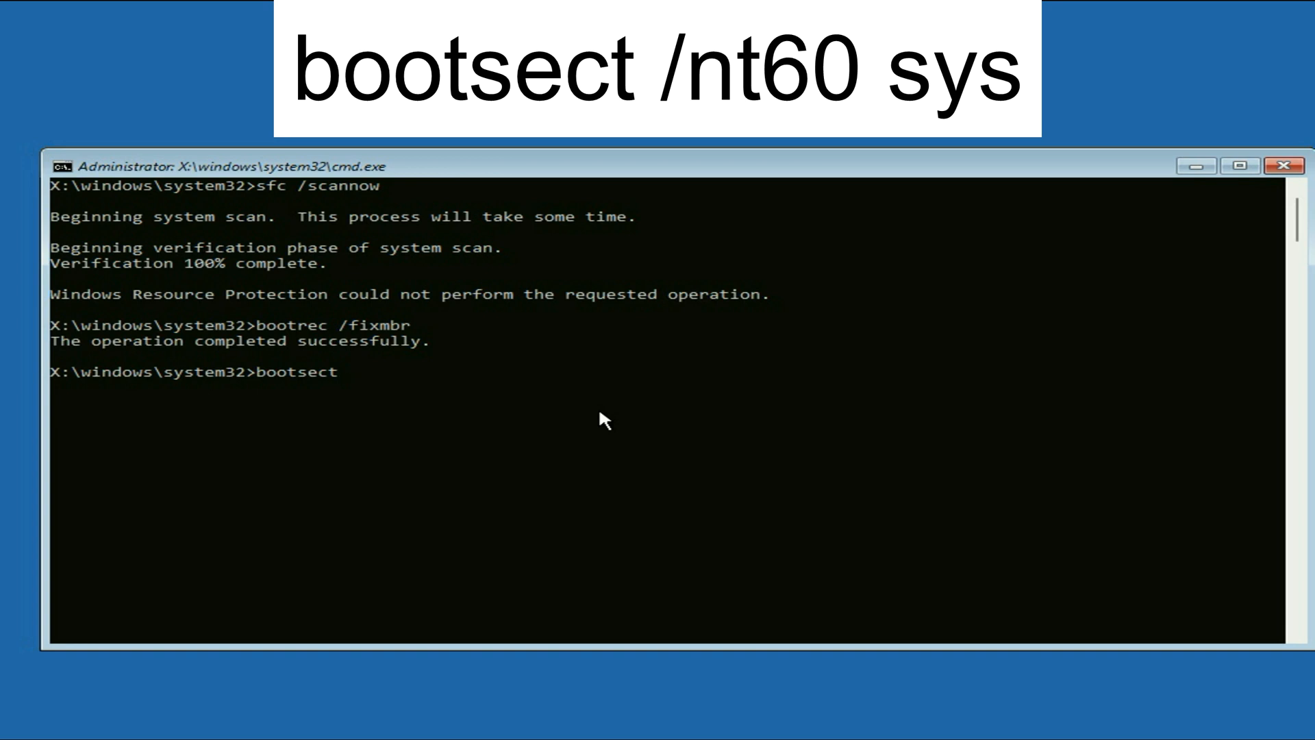
type("/nt")
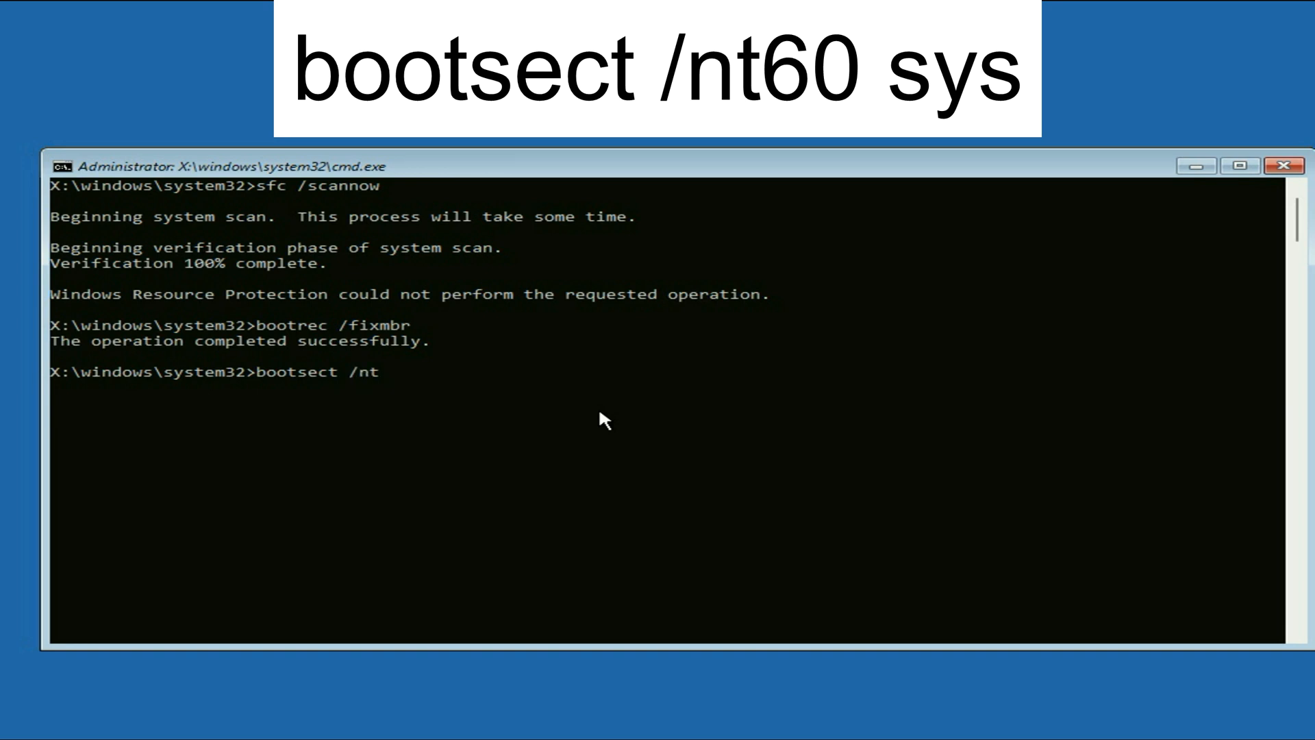
type("60 sys")
type("bootre")
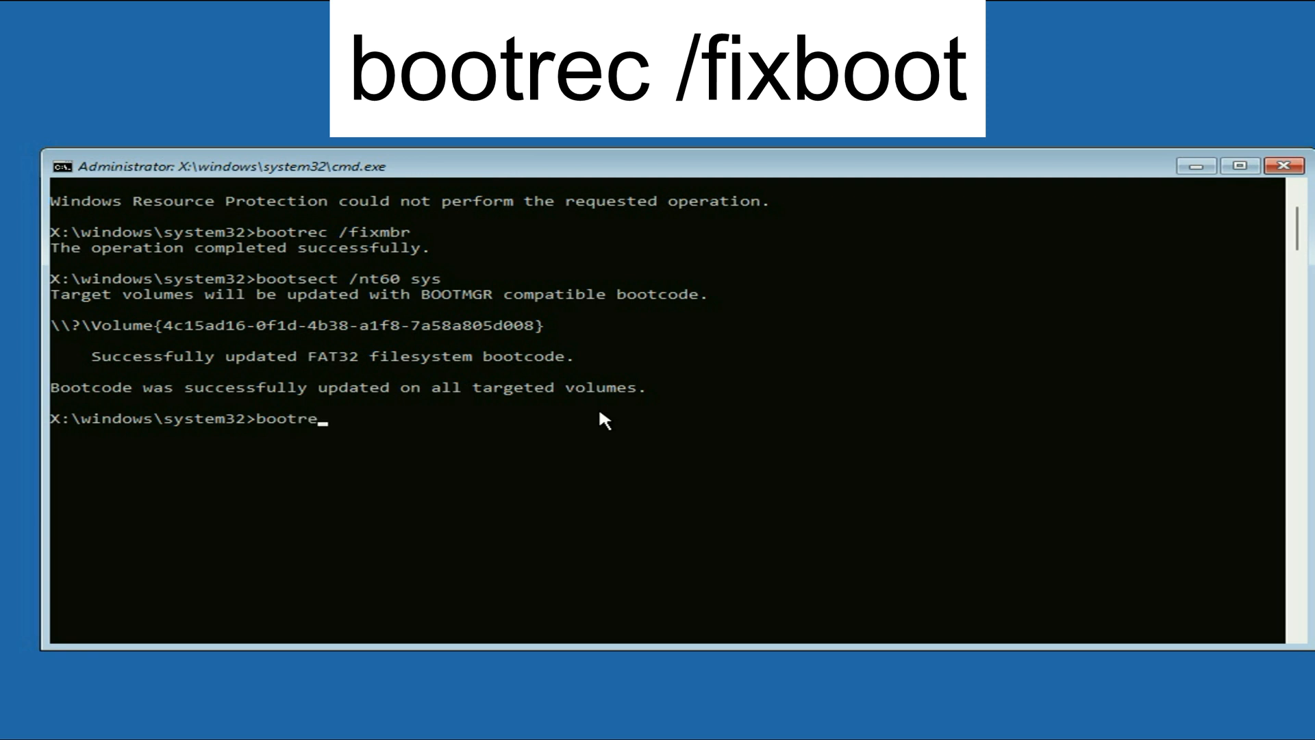
Run bootrec /fixboot and bootrec /rebuildbcd, both completing successfully.
type("c /f")
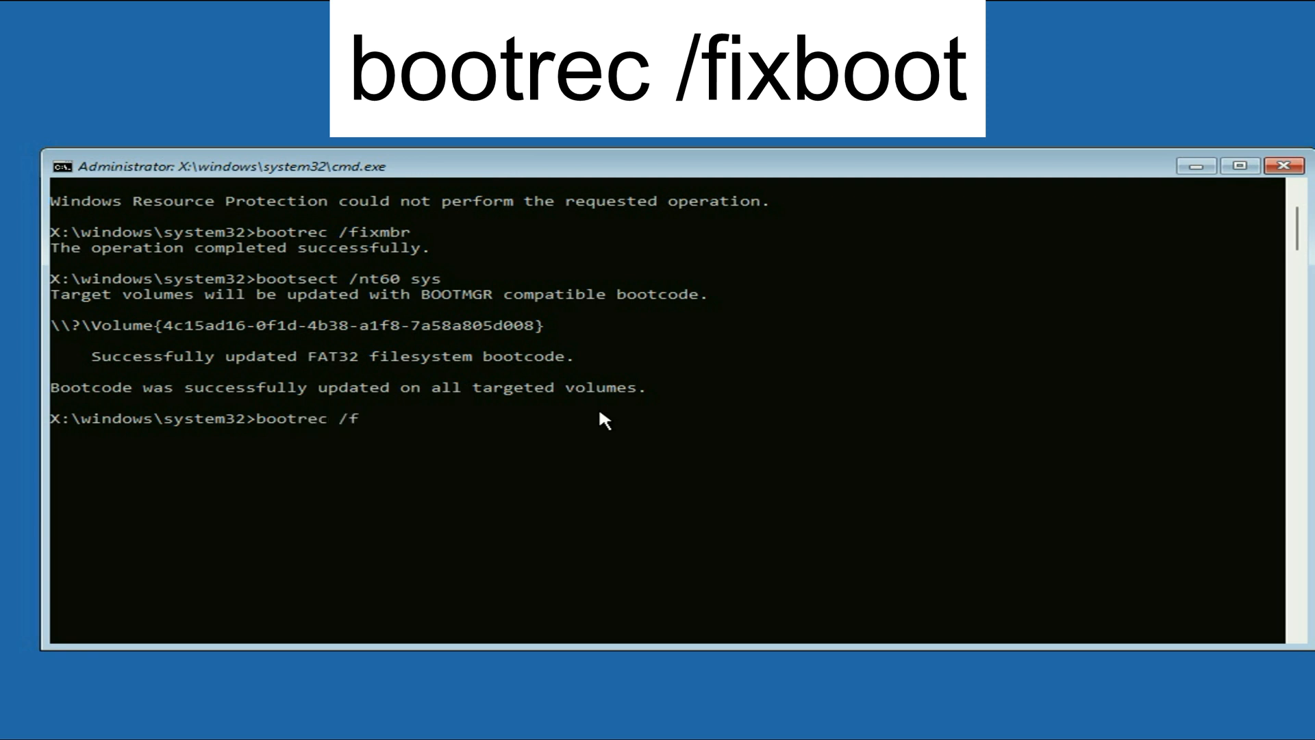
type("ixboot")
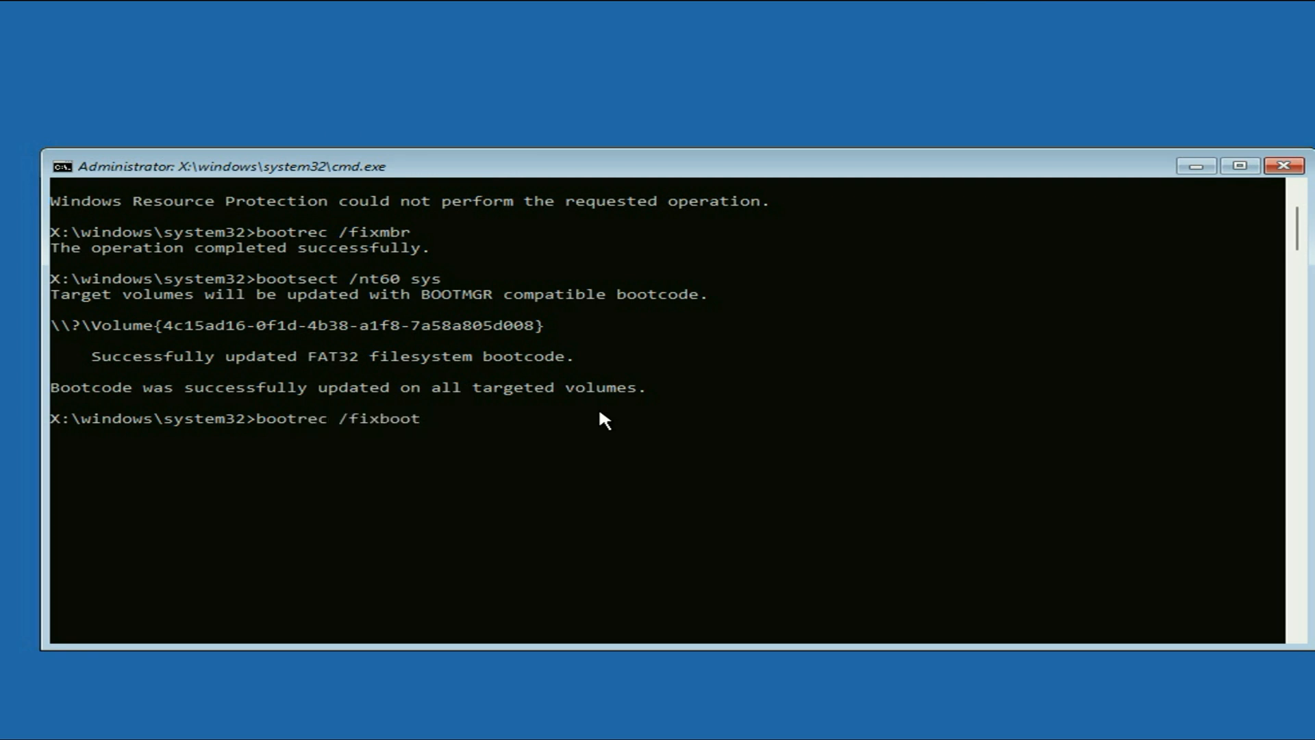
key("Return")
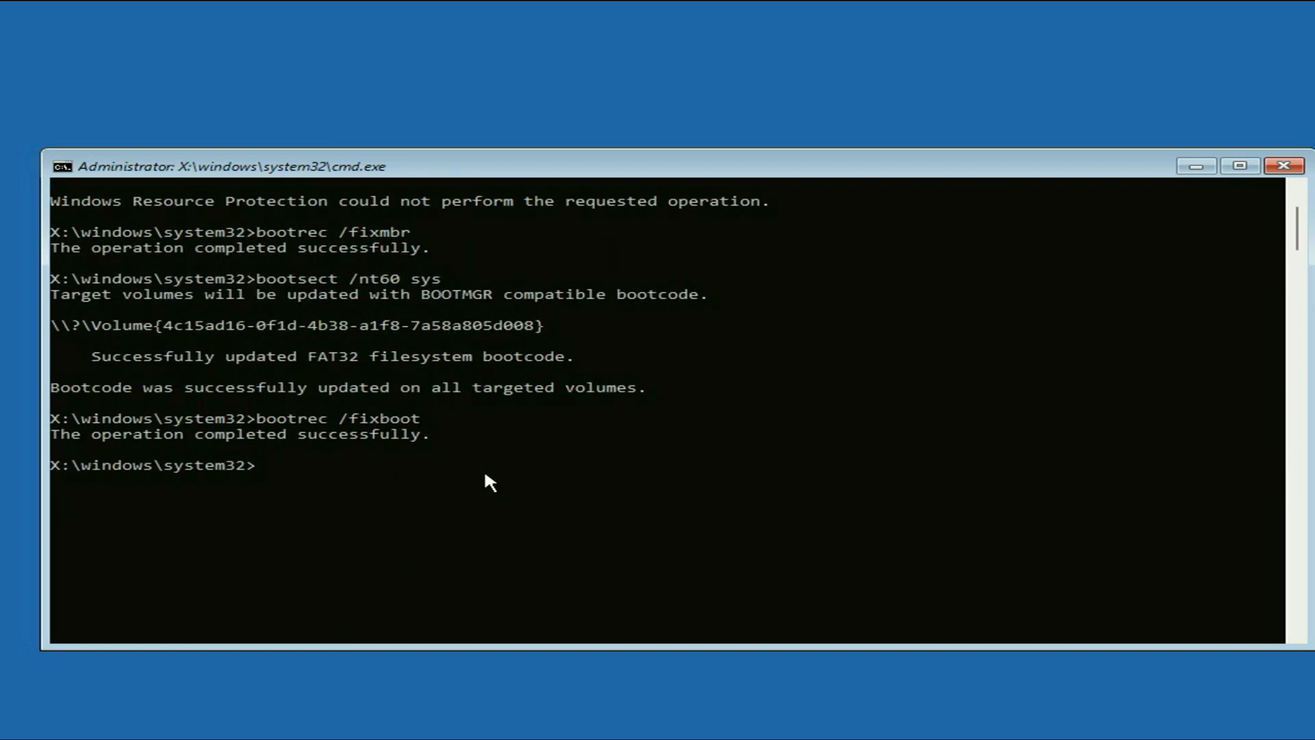
scroll("up", 3)
type("bootre")
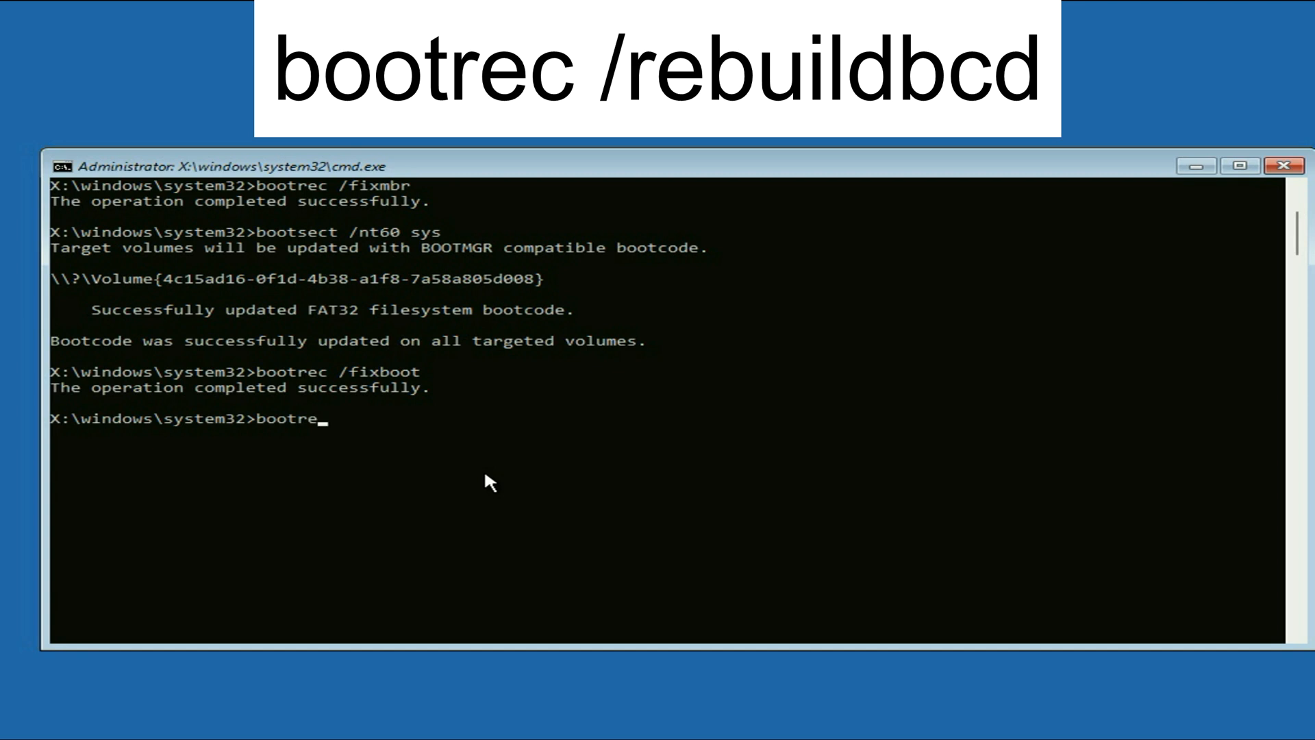
type("/rebuildbcd")
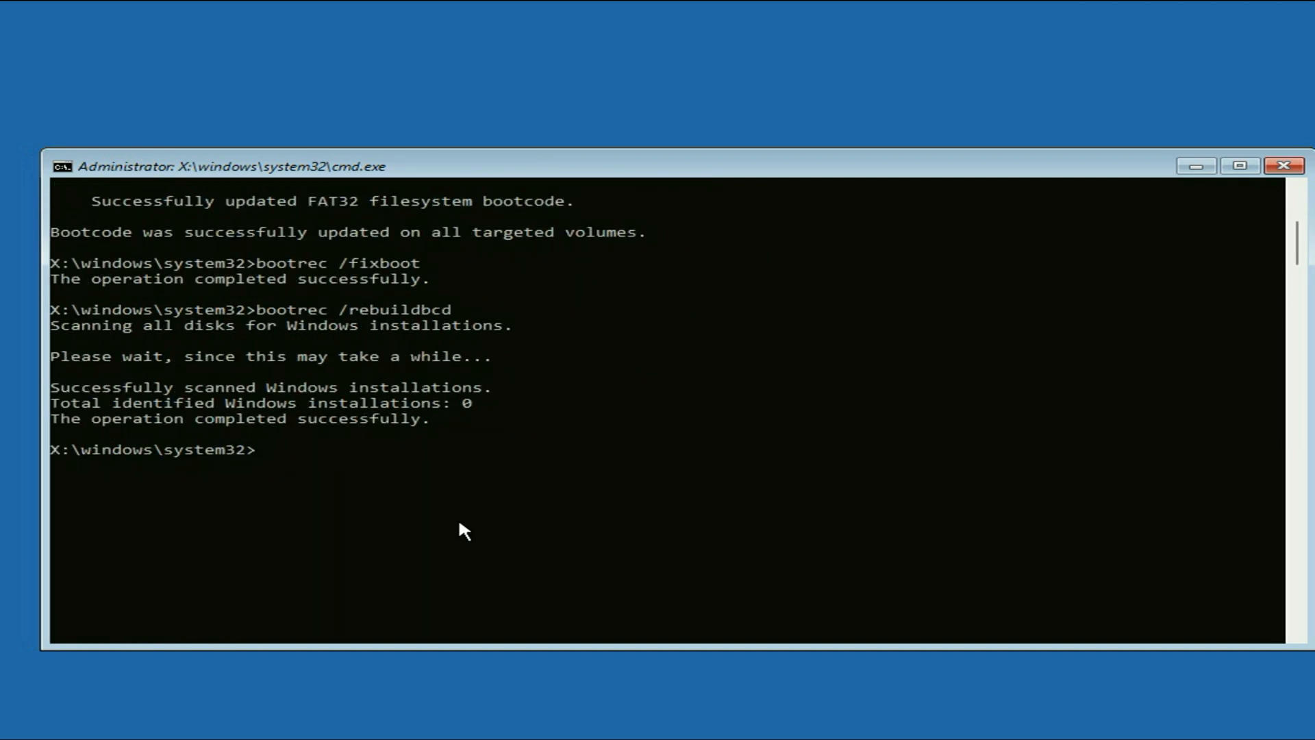
Run chkdsk /f c: to check drive C: for errors, then return to Choose an option.
type("chkdc")
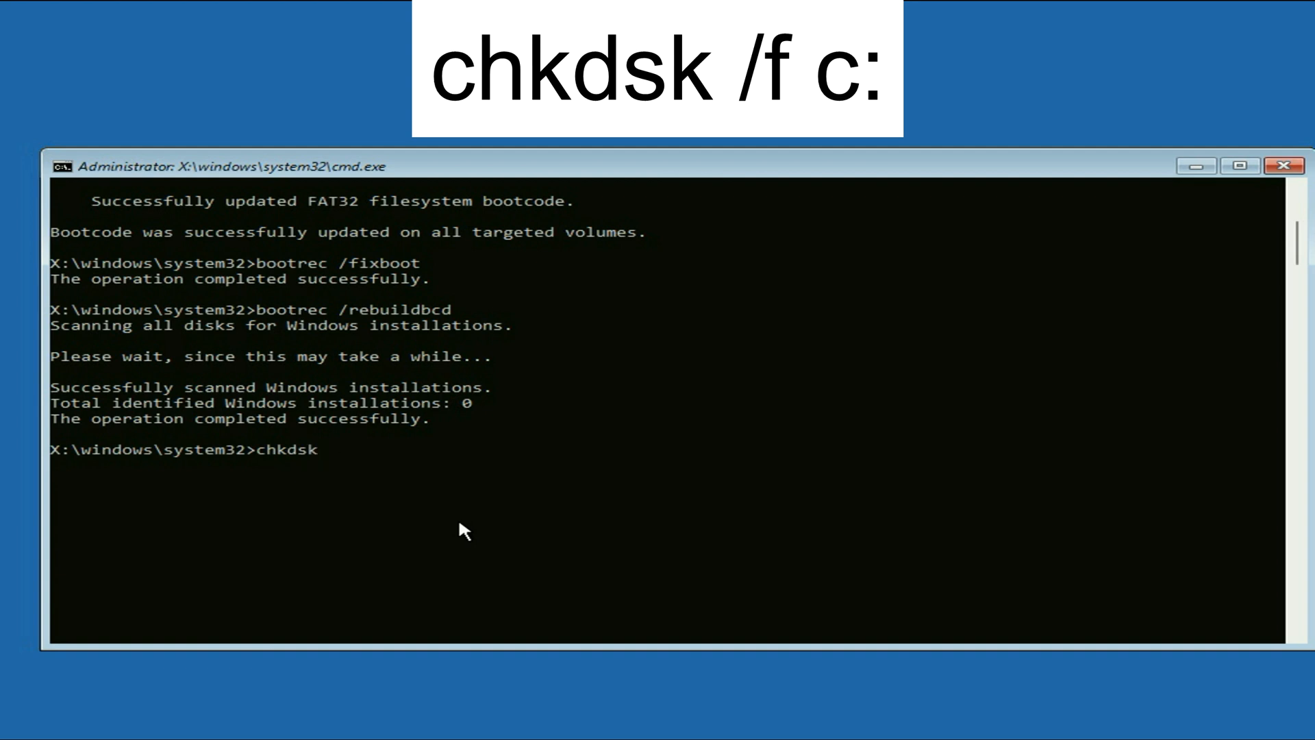
type("/f")
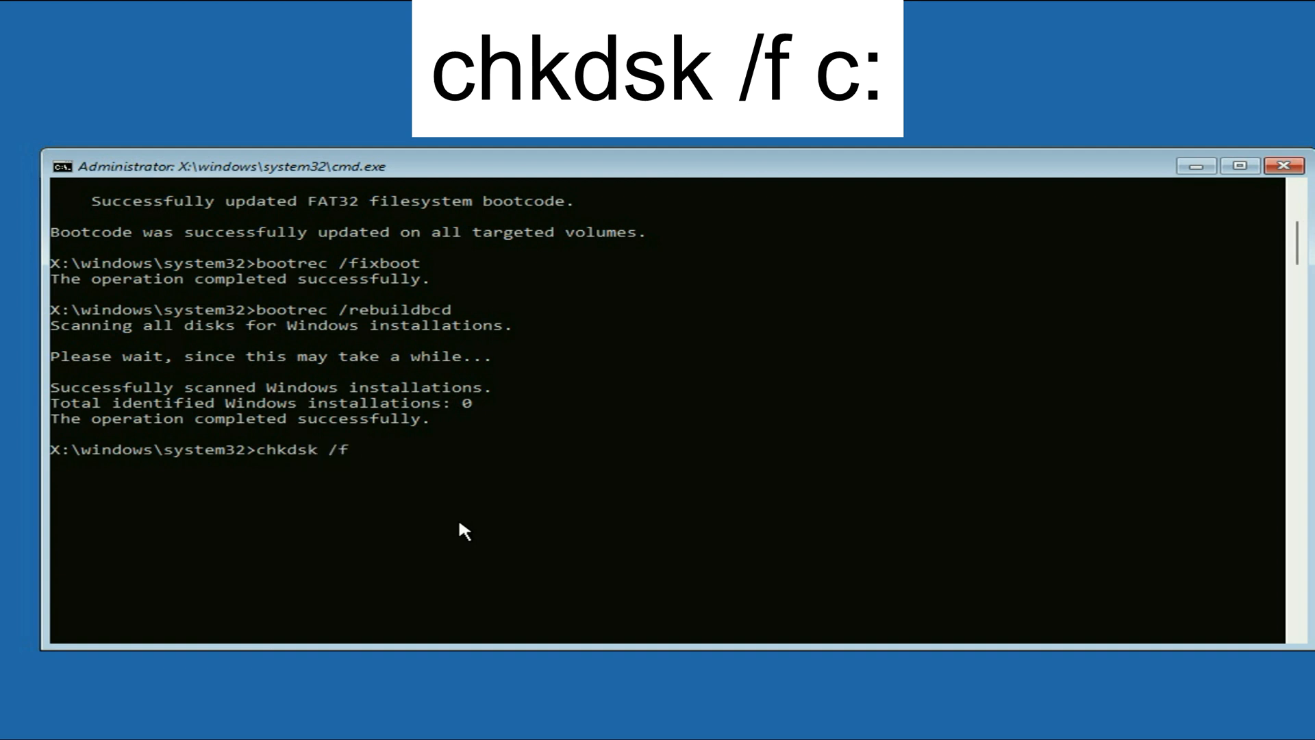
type("c:")
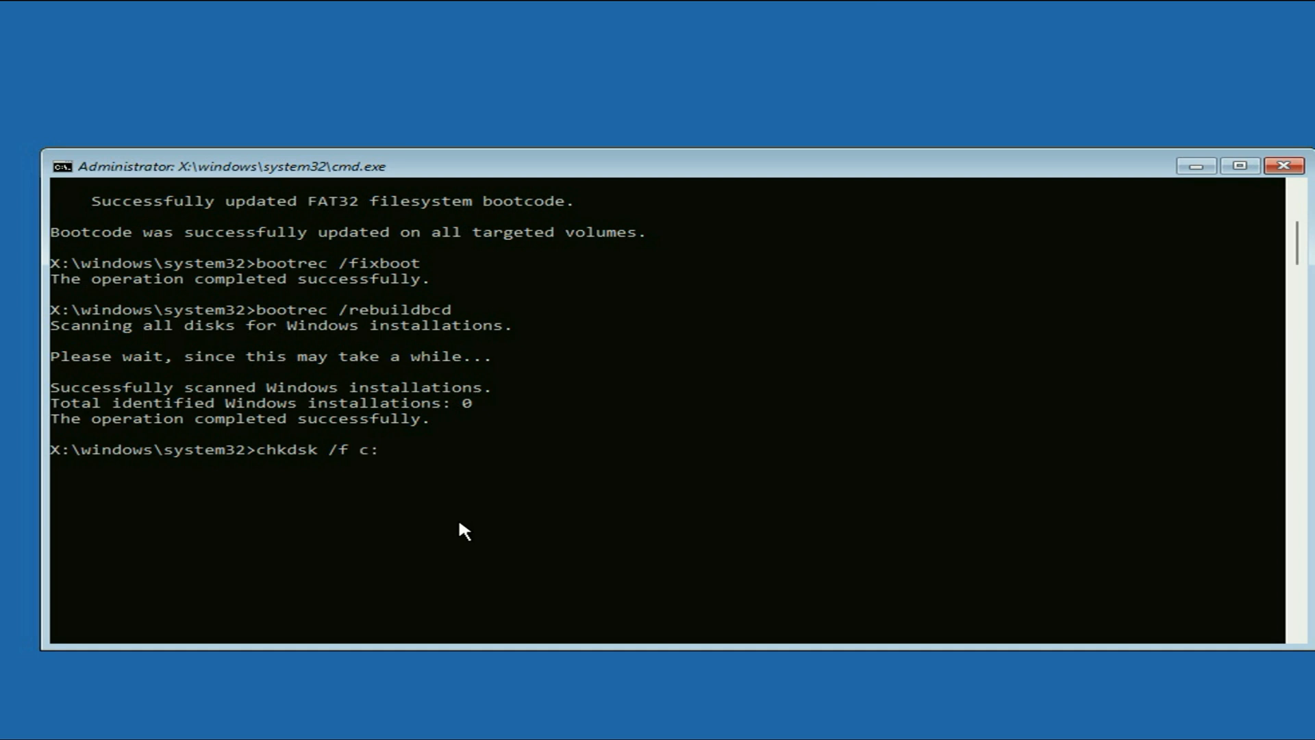
mouse_move(453, 478)
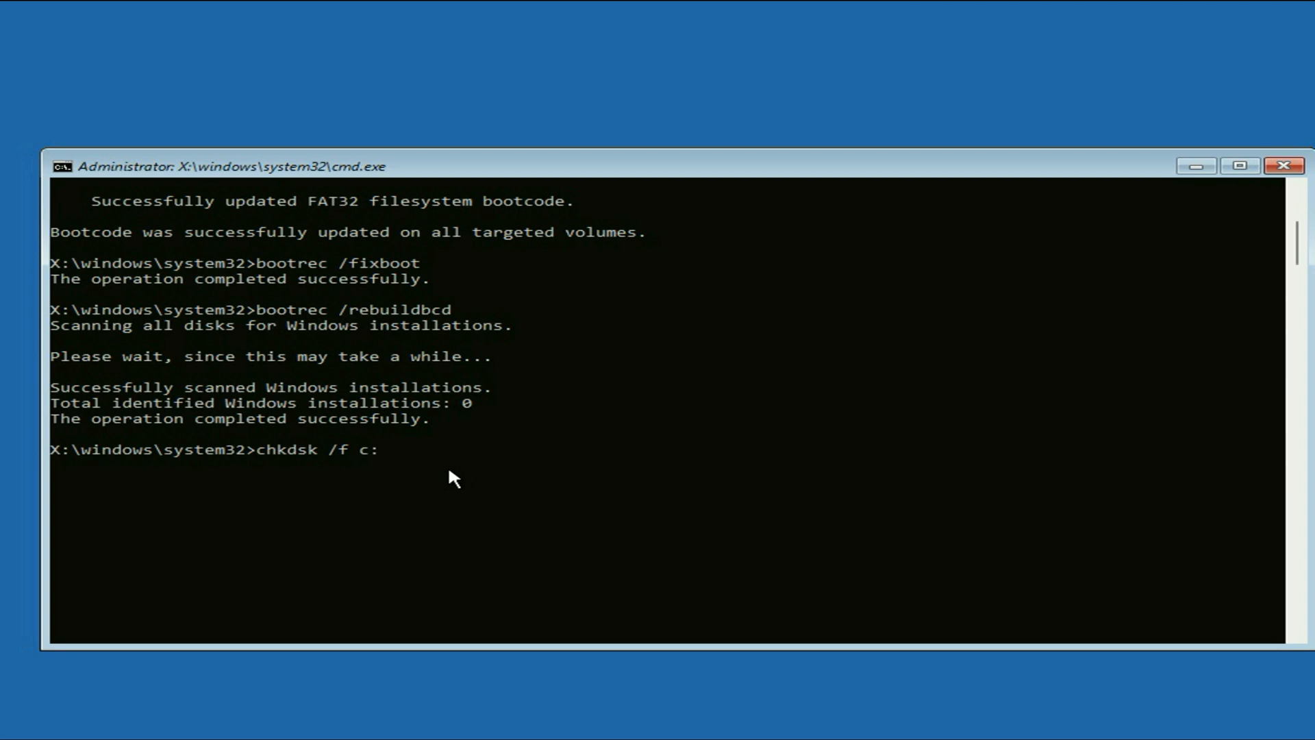
key("Return")
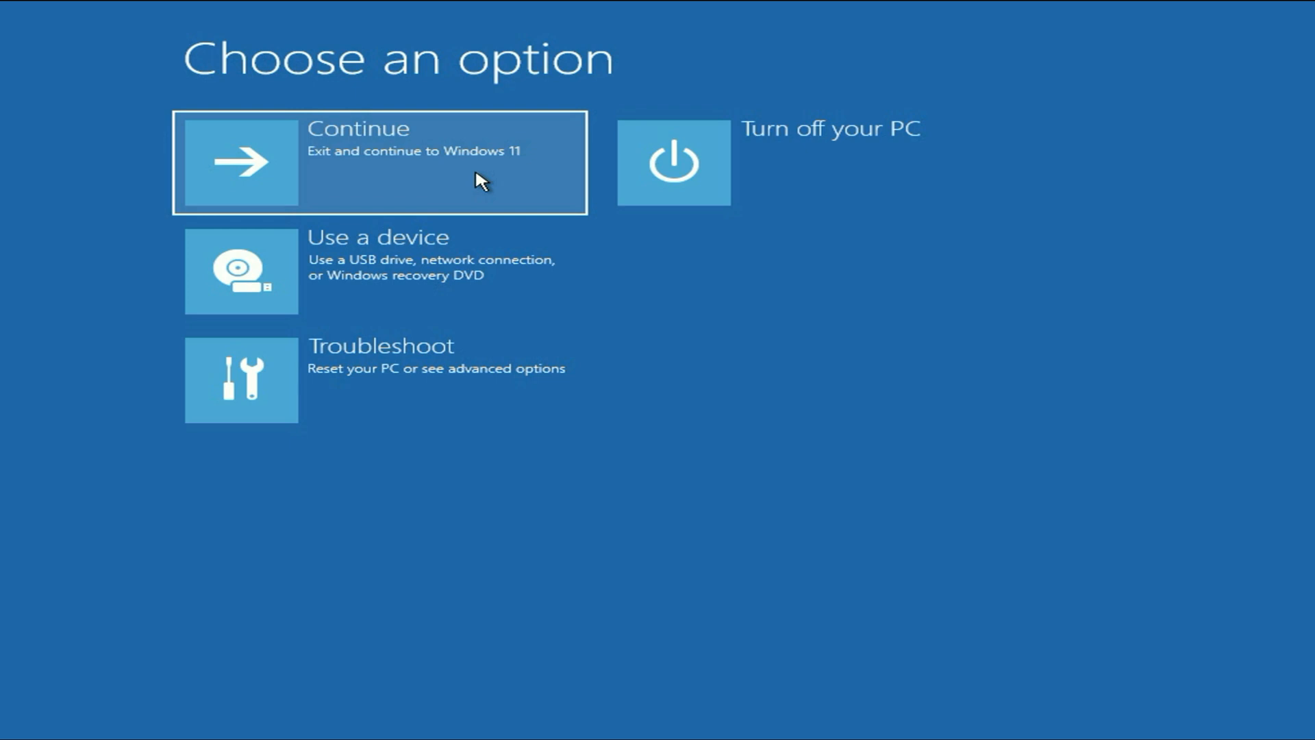
mouse_move(525, 394)
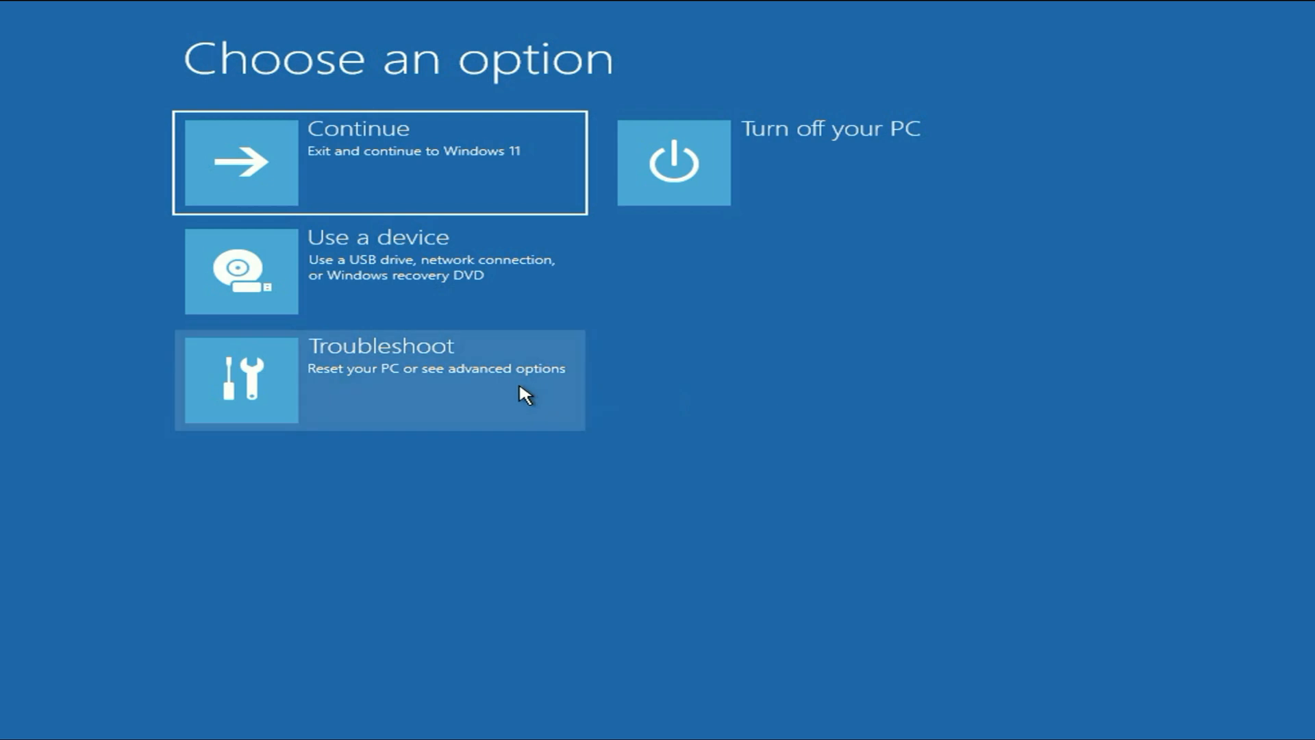
Go through Troubleshoot to the Reset this PC screen offering Keep my files or Remove everything.
left_click(379, 379)
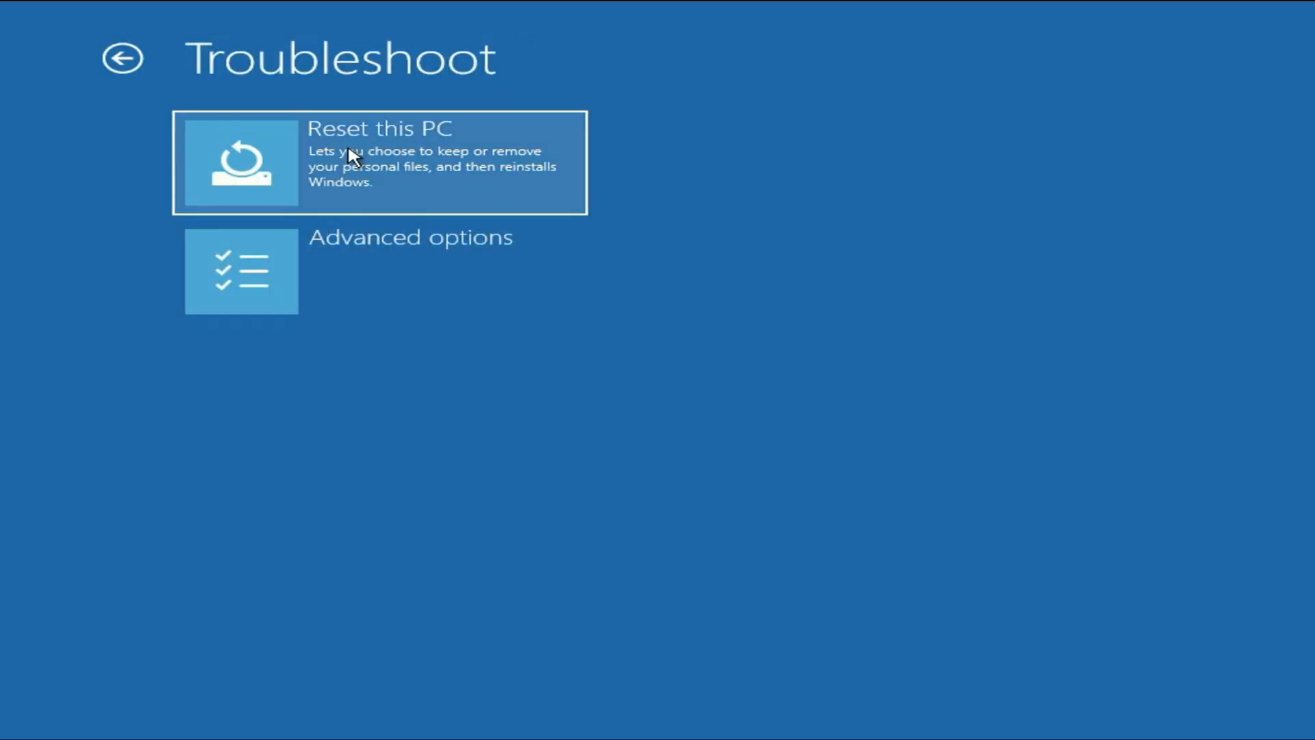
left_click(378, 161)
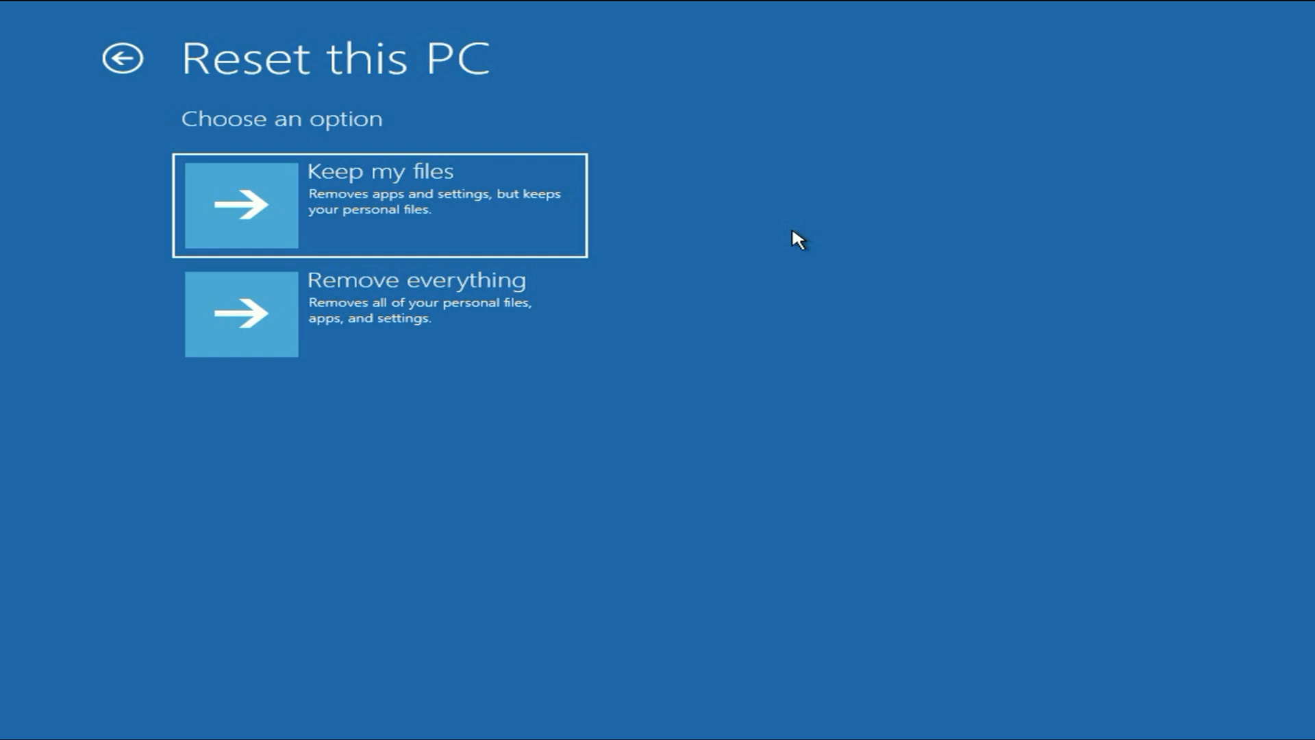
mouse_move(510, 204)
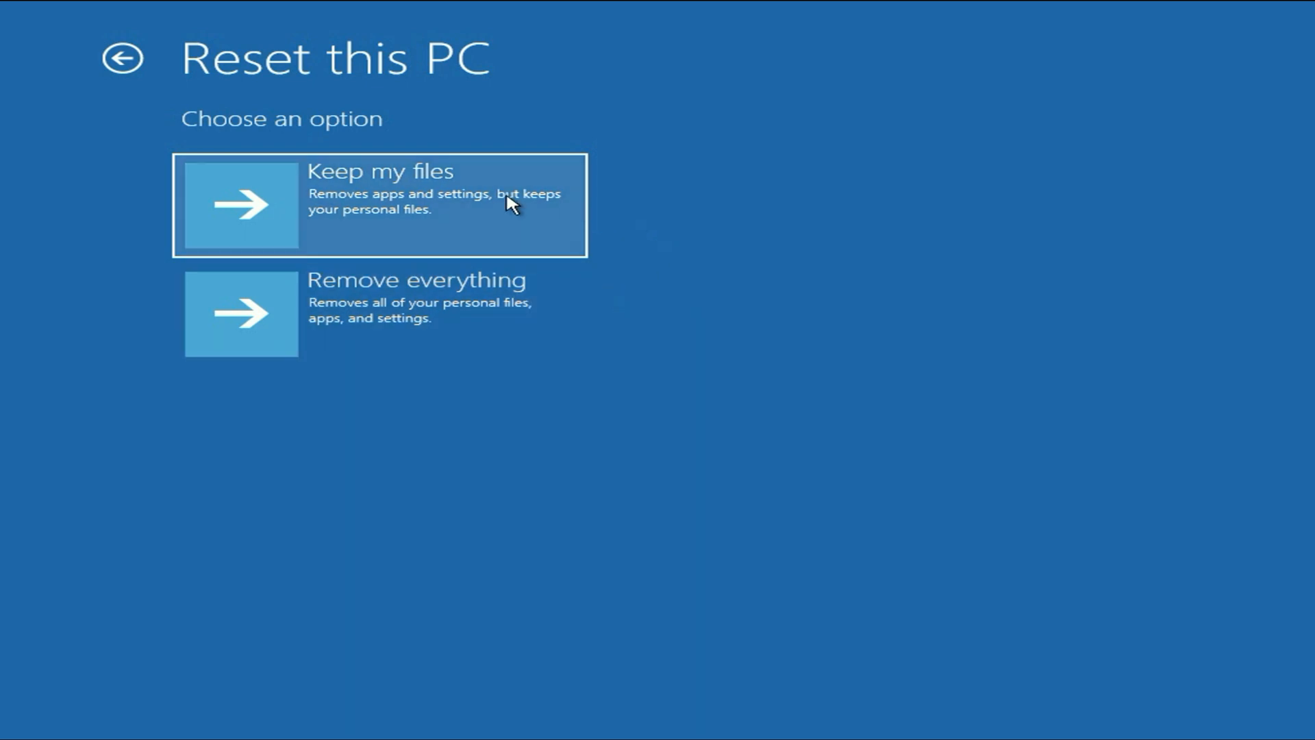
mouse_move(382, 325)
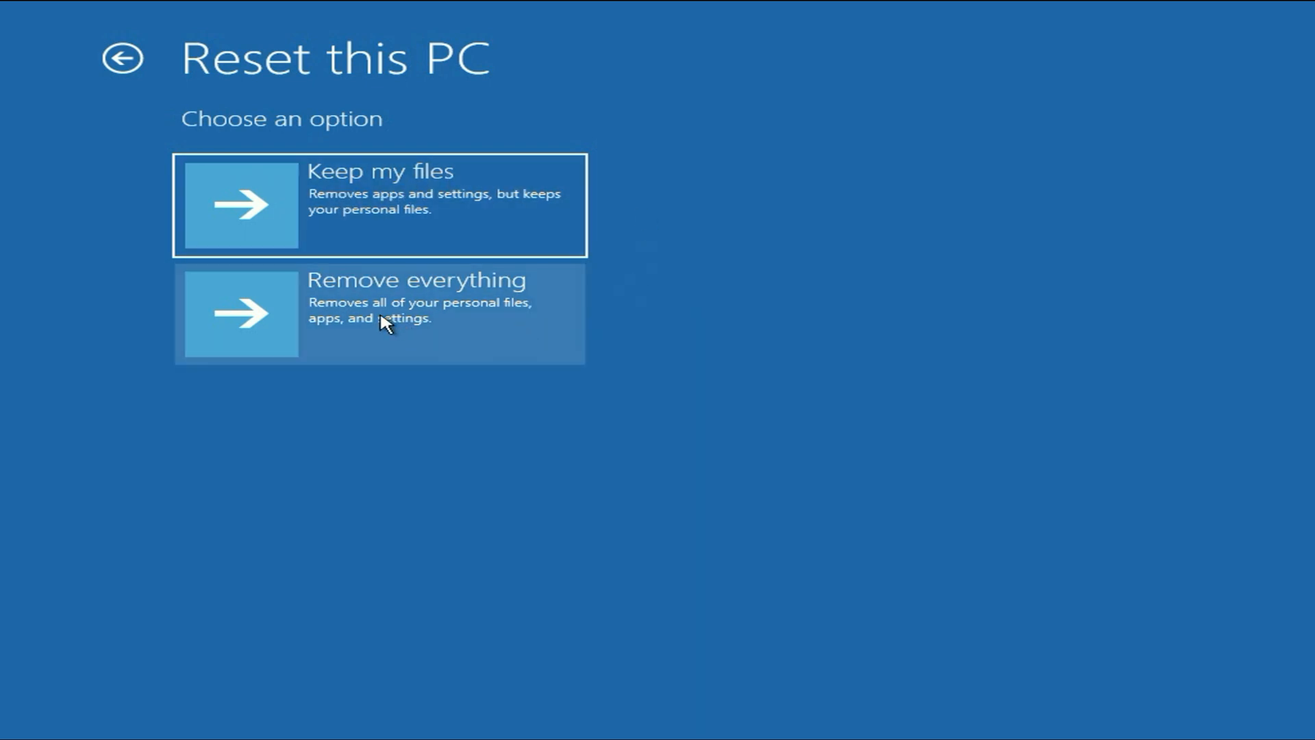
mouse_move(503, 281)
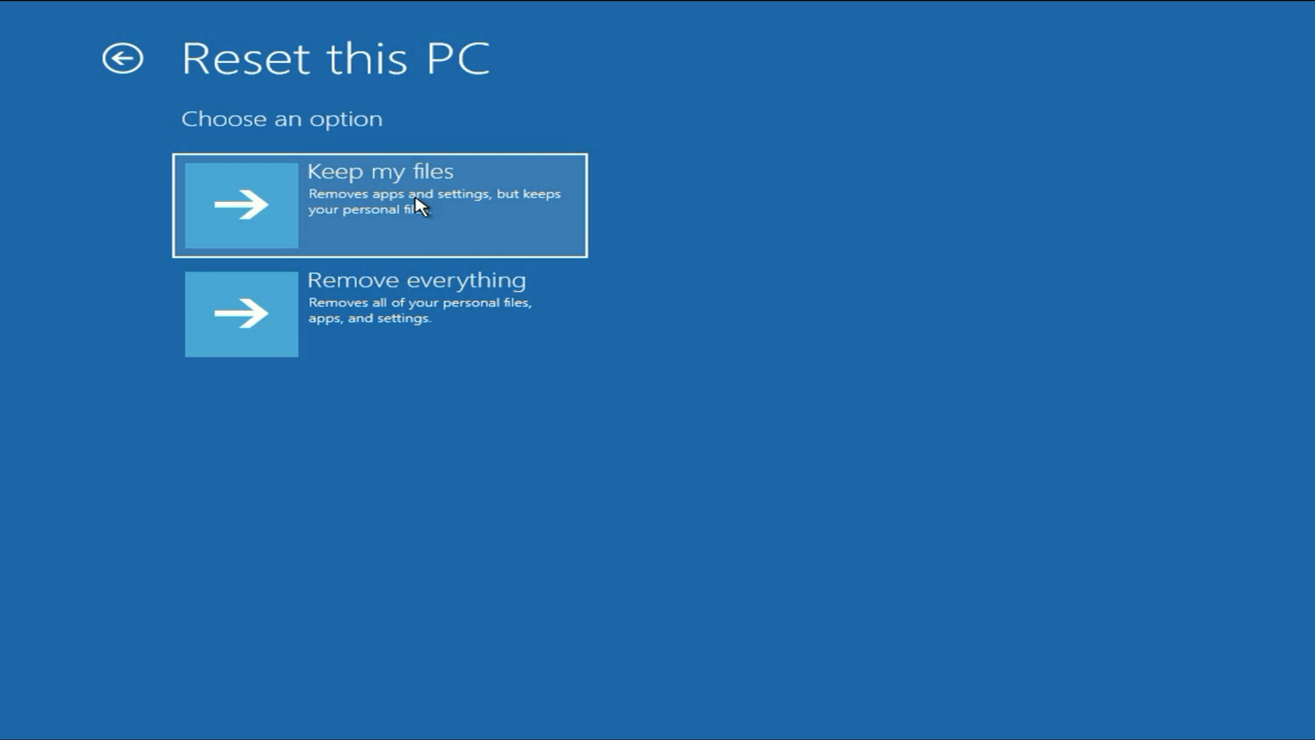
mouse_move(493, 208)
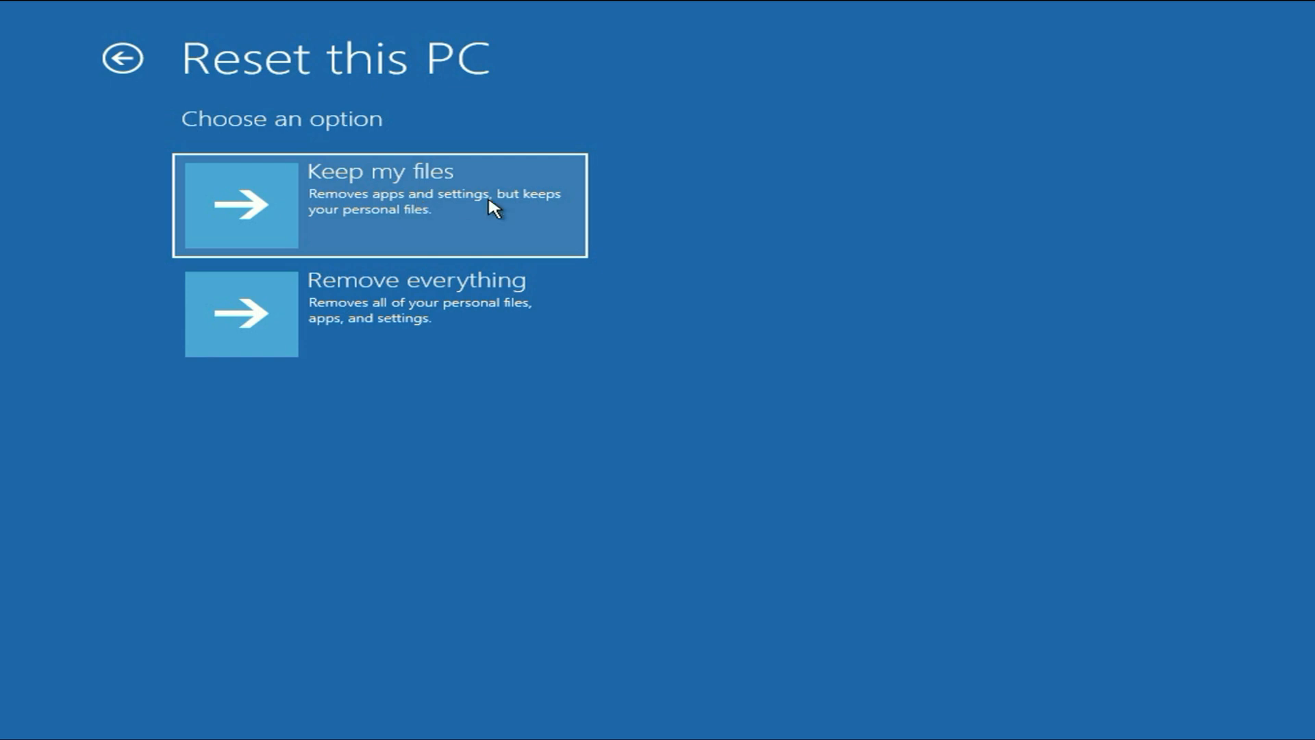
mouse_move(416, 200)
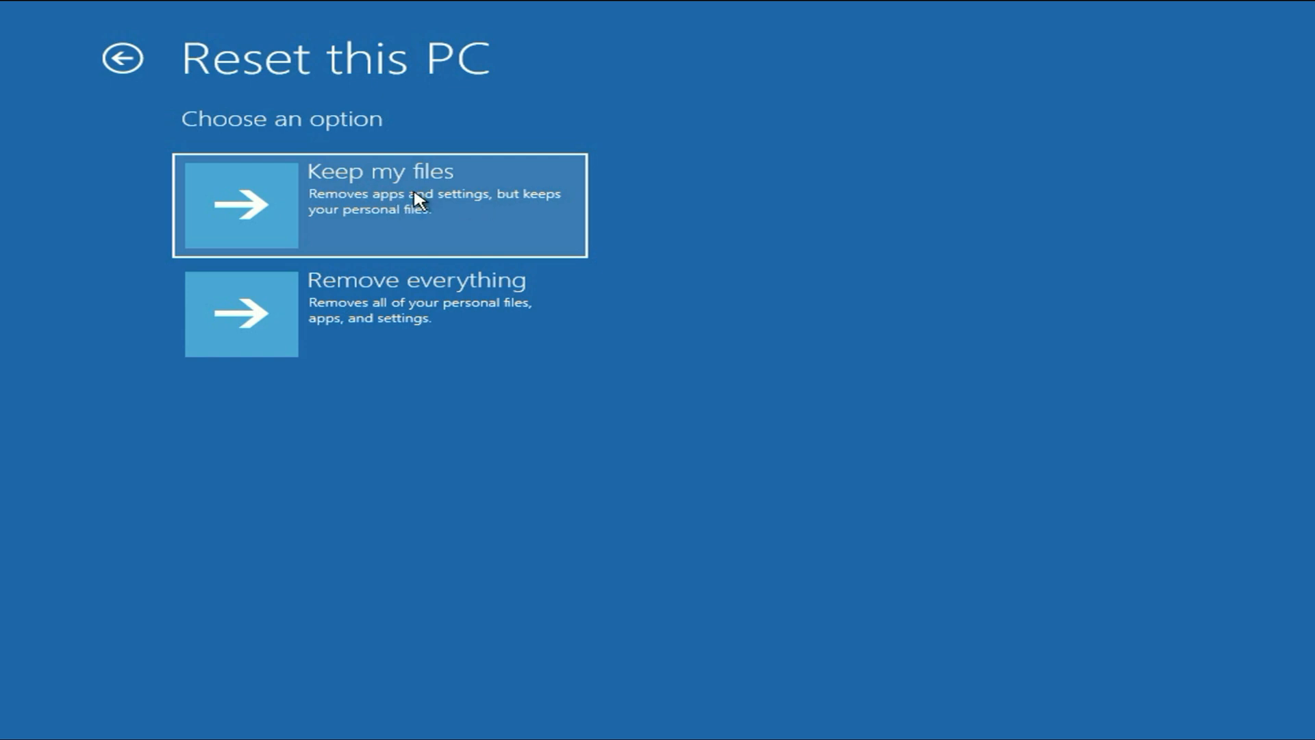
mouse_move(449, 202)
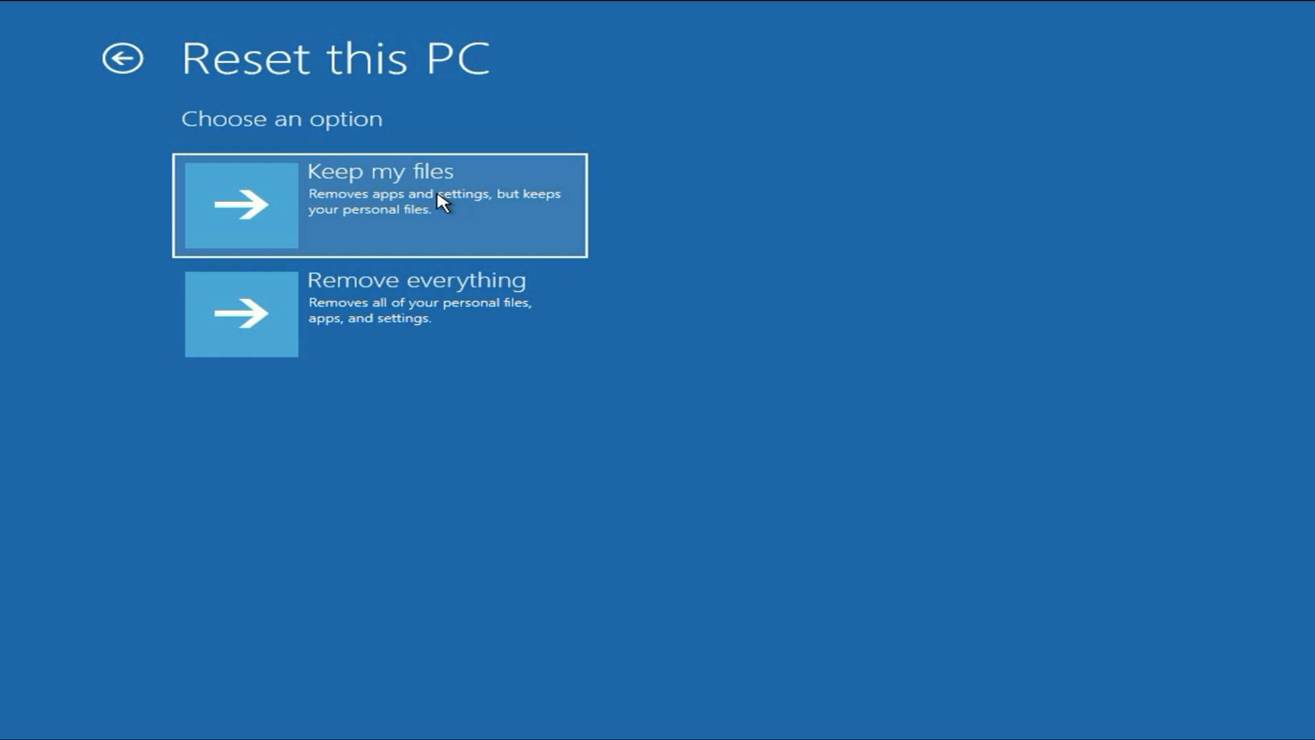
mouse_move(350, 204)
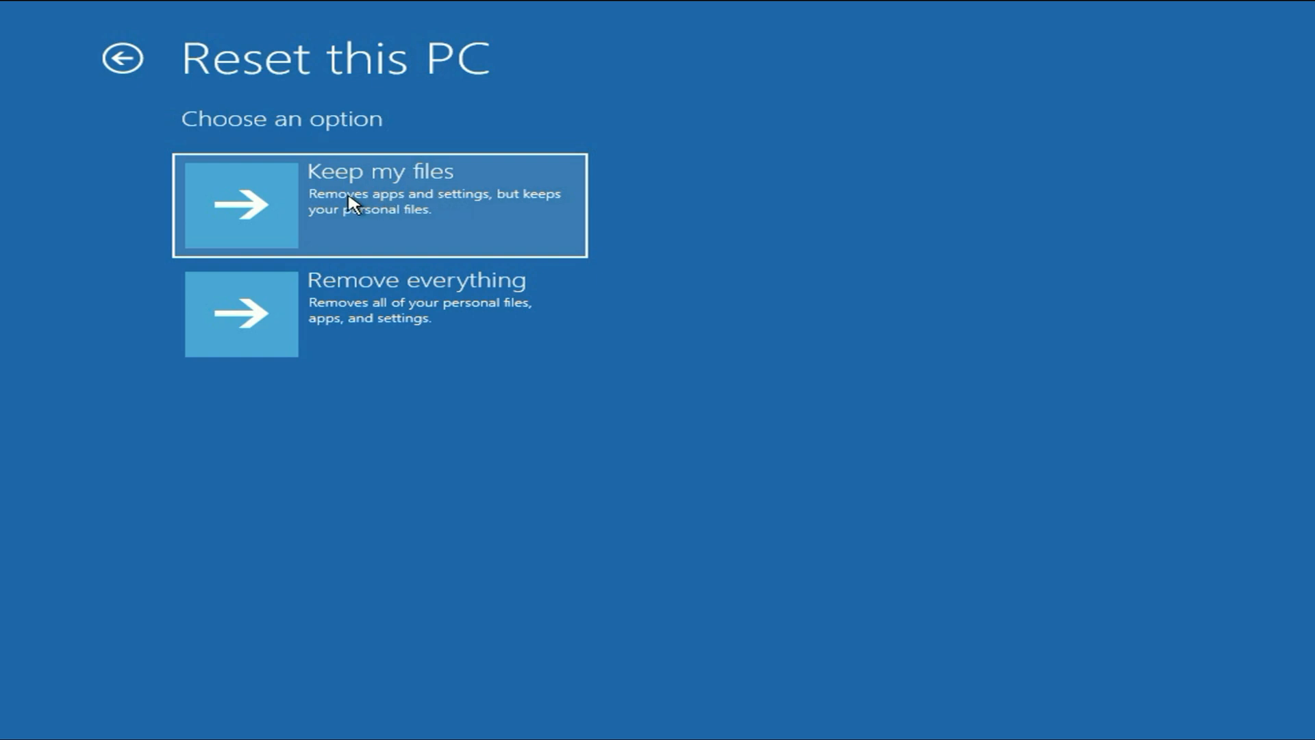
mouse_move(697, 256)
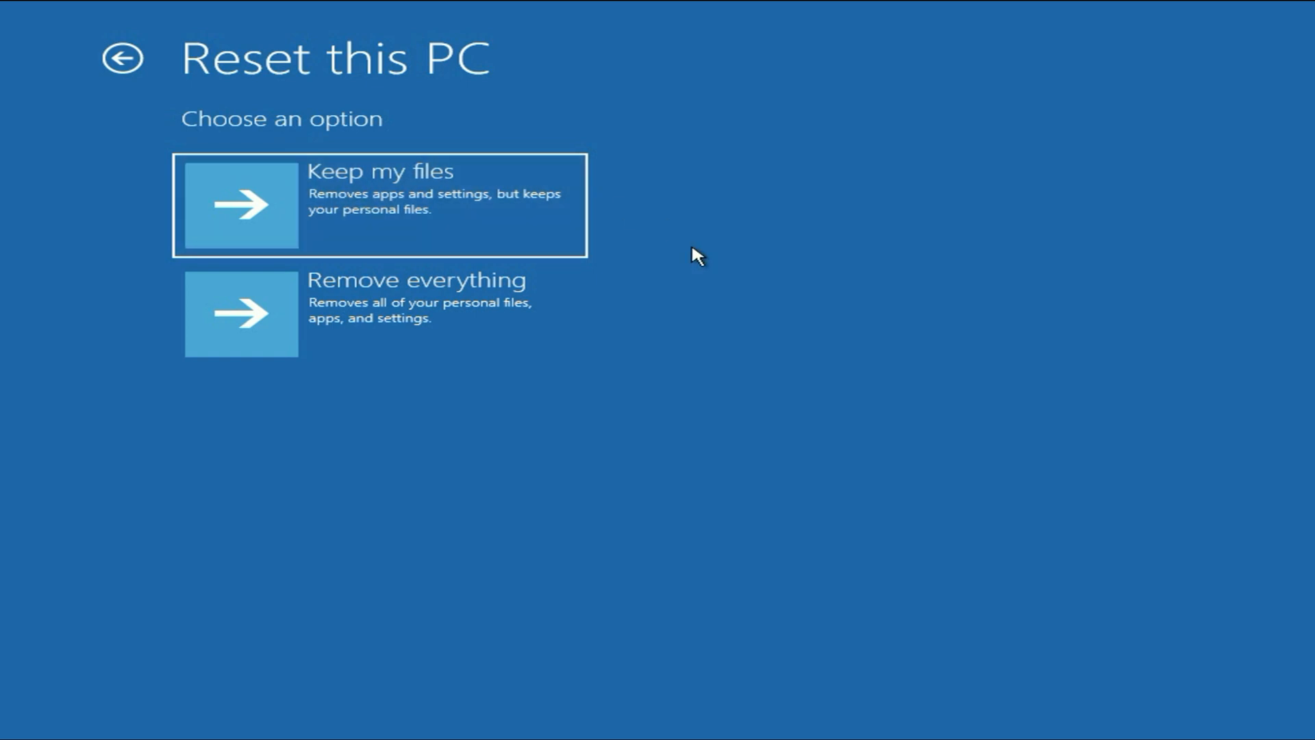
mouse_move(462, 313)
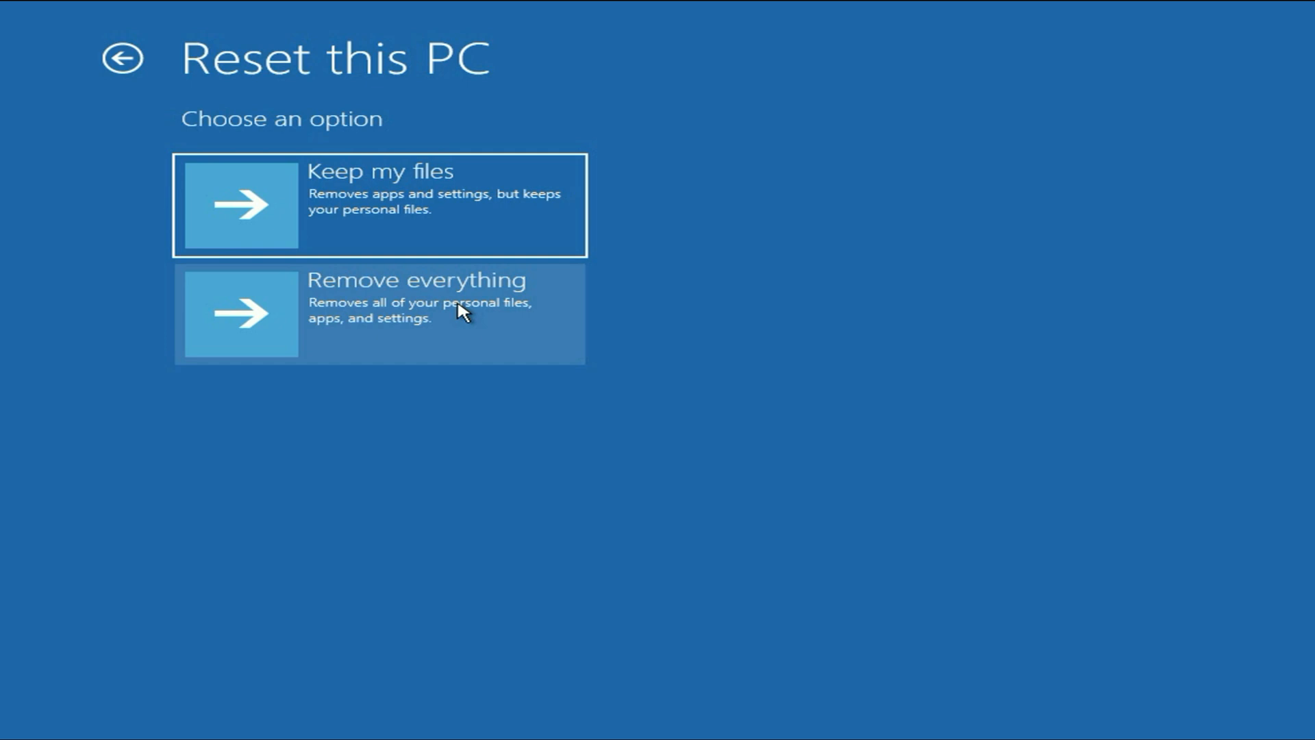
mouse_move(423, 208)
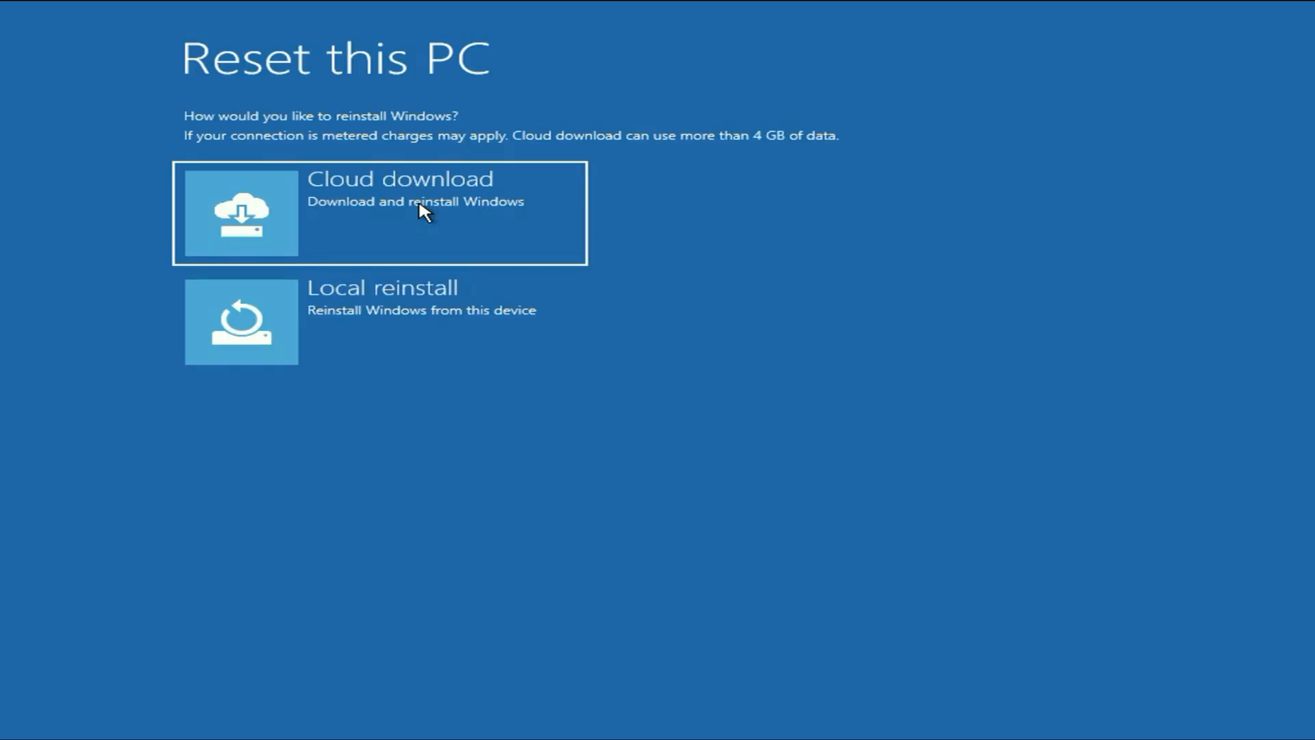
mouse_move(403, 332)
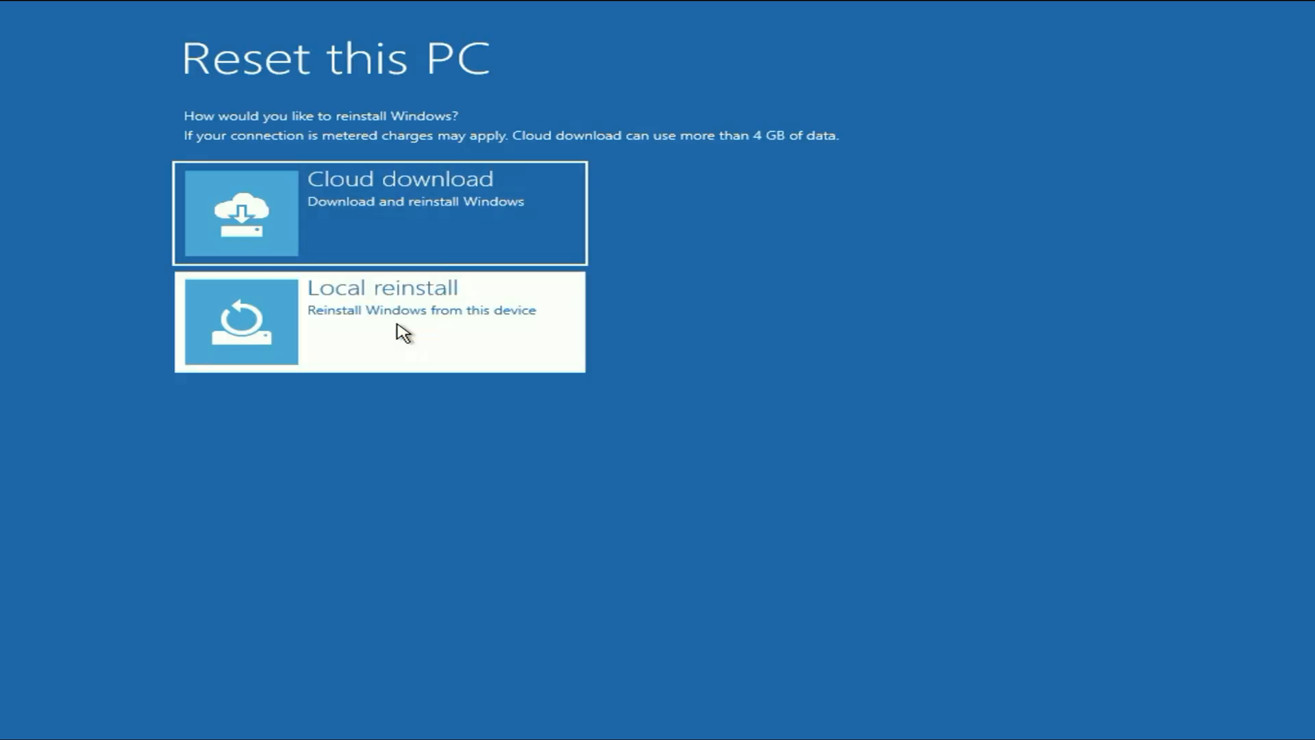
Choose Keep my files and Local reinstall to reach the reset confirmation summary.
left_click(379, 321)
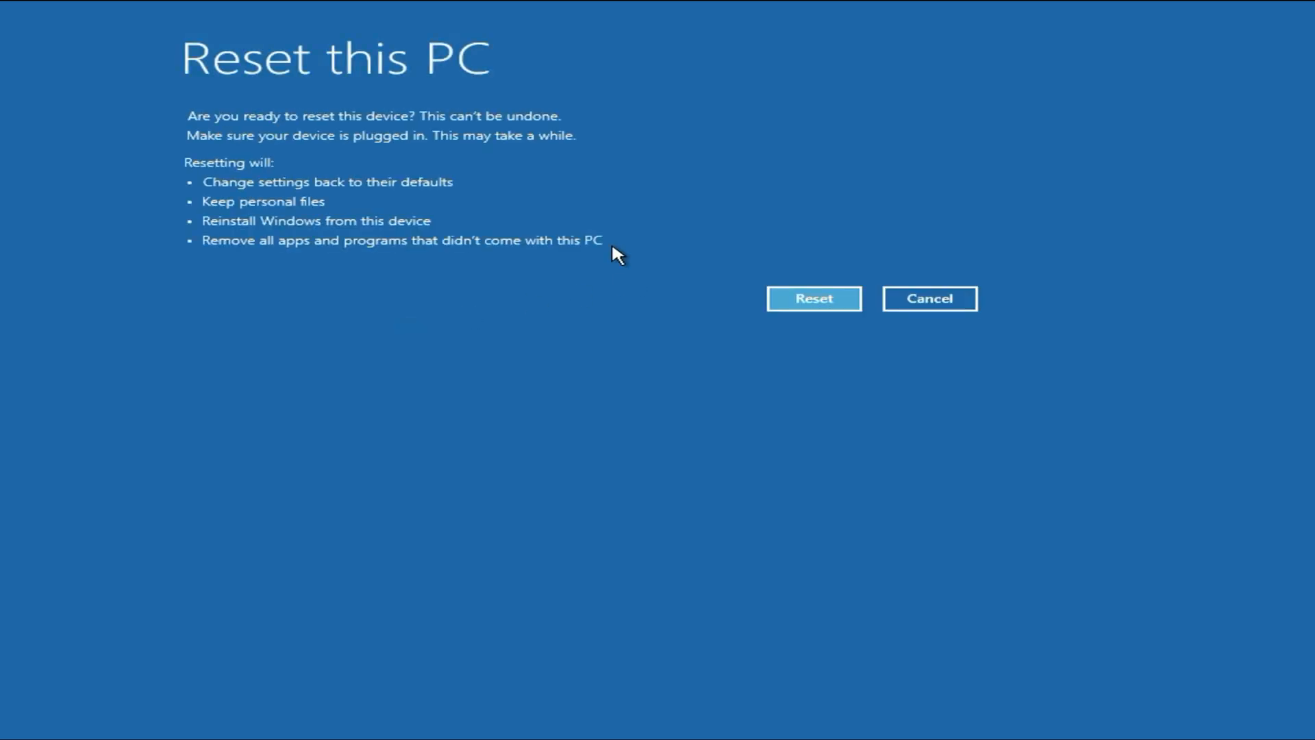
mouse_move(394, 87)
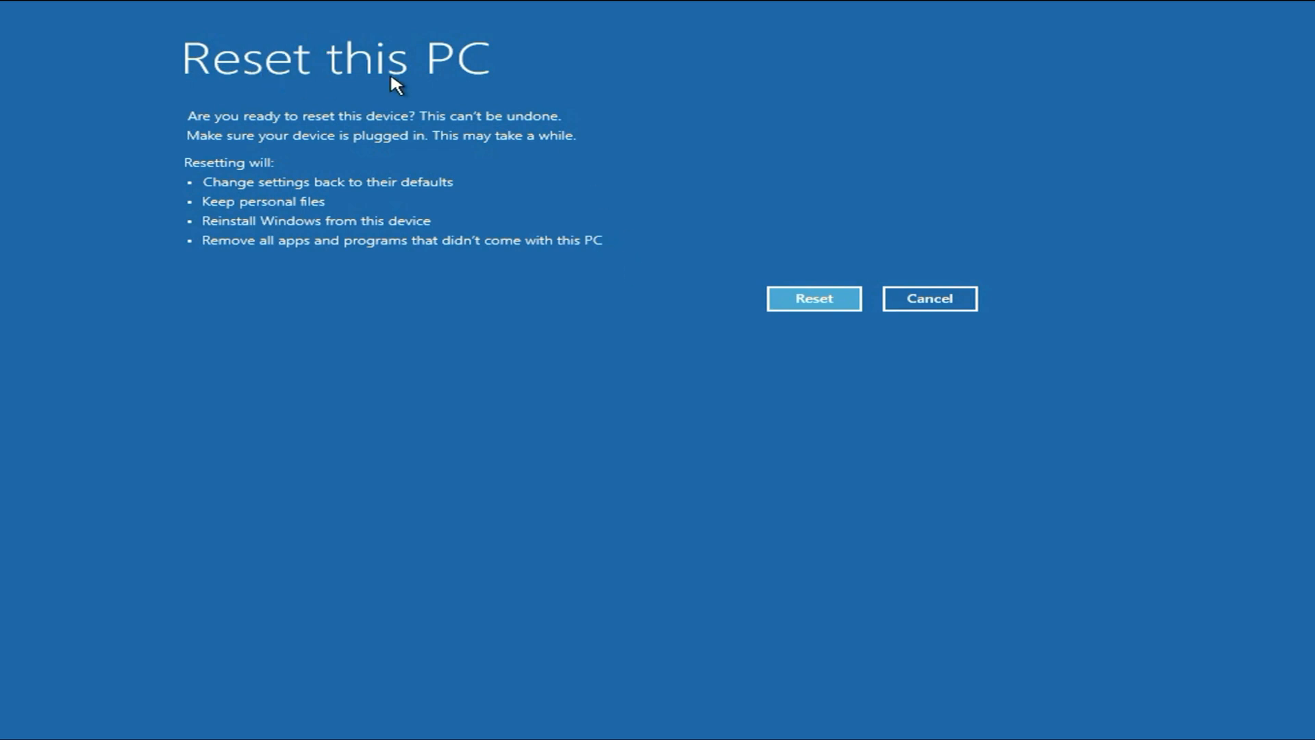
mouse_move(233, 188)
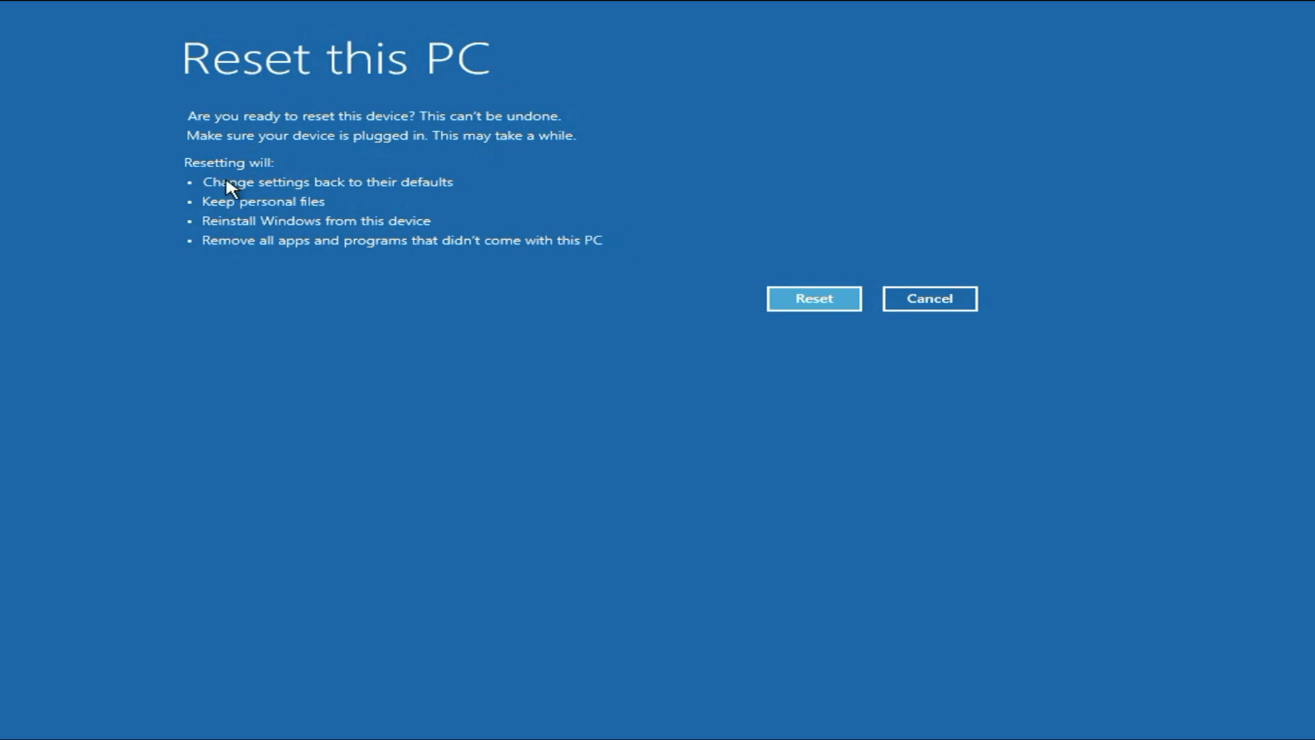
mouse_move(420, 198)
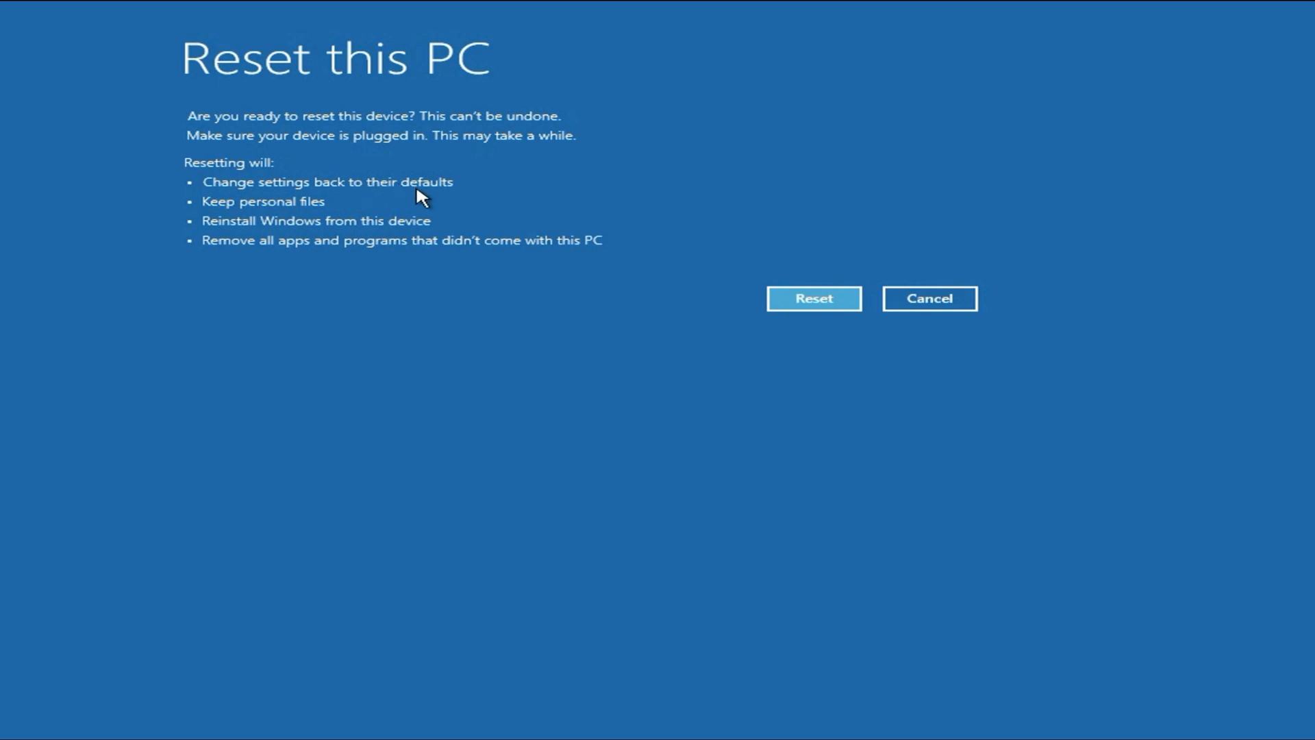
mouse_move(280, 219)
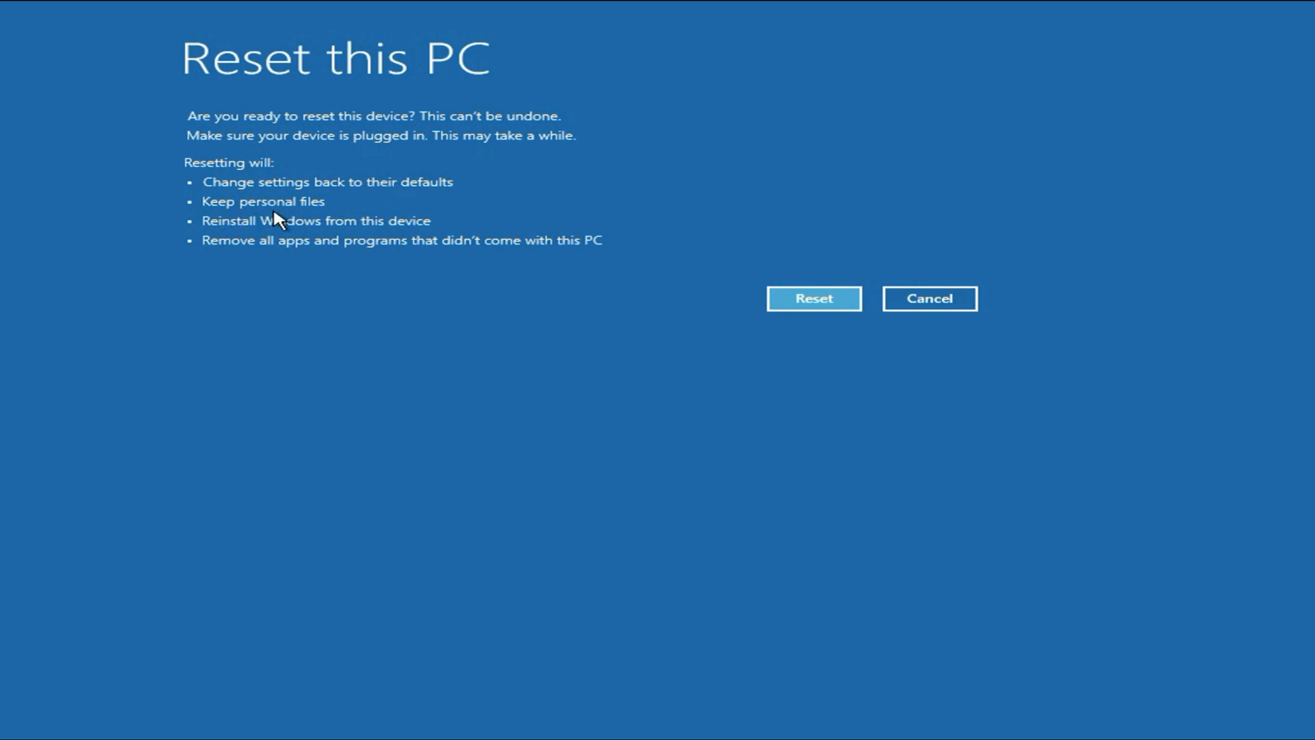
mouse_move(330, 208)
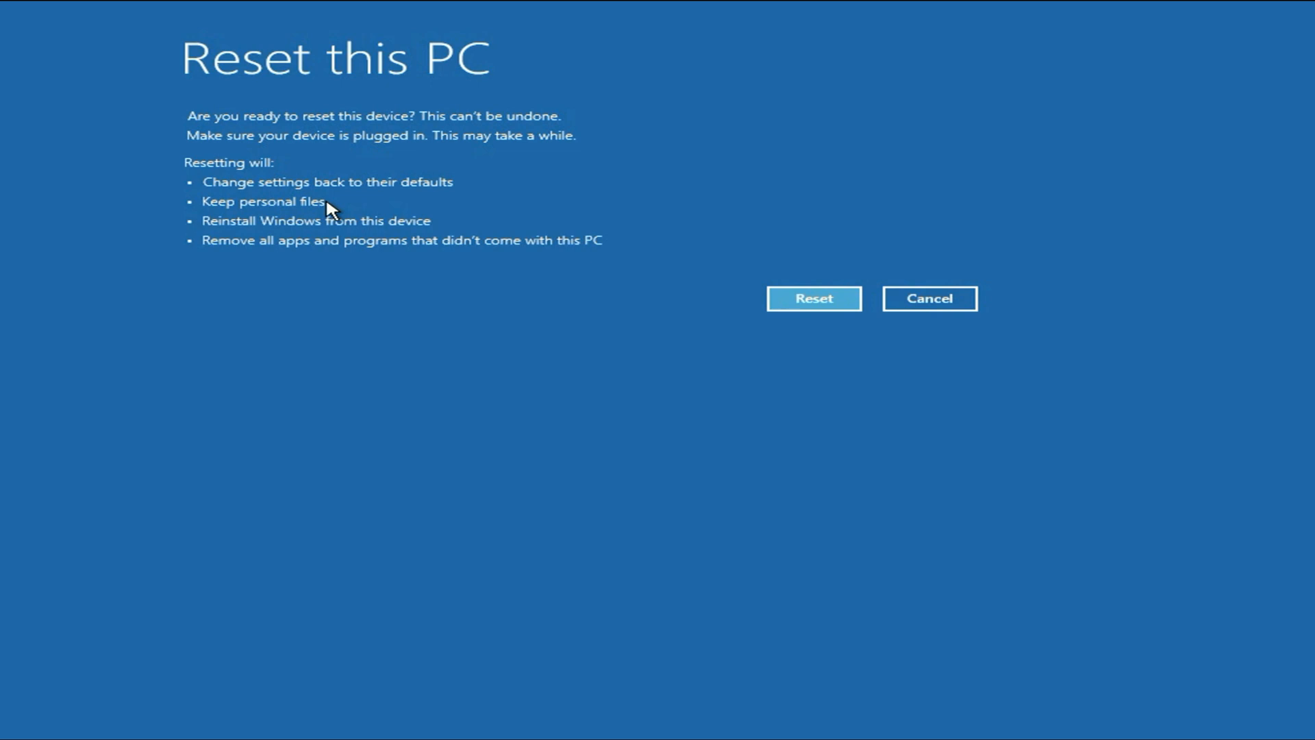
mouse_move(267, 207)
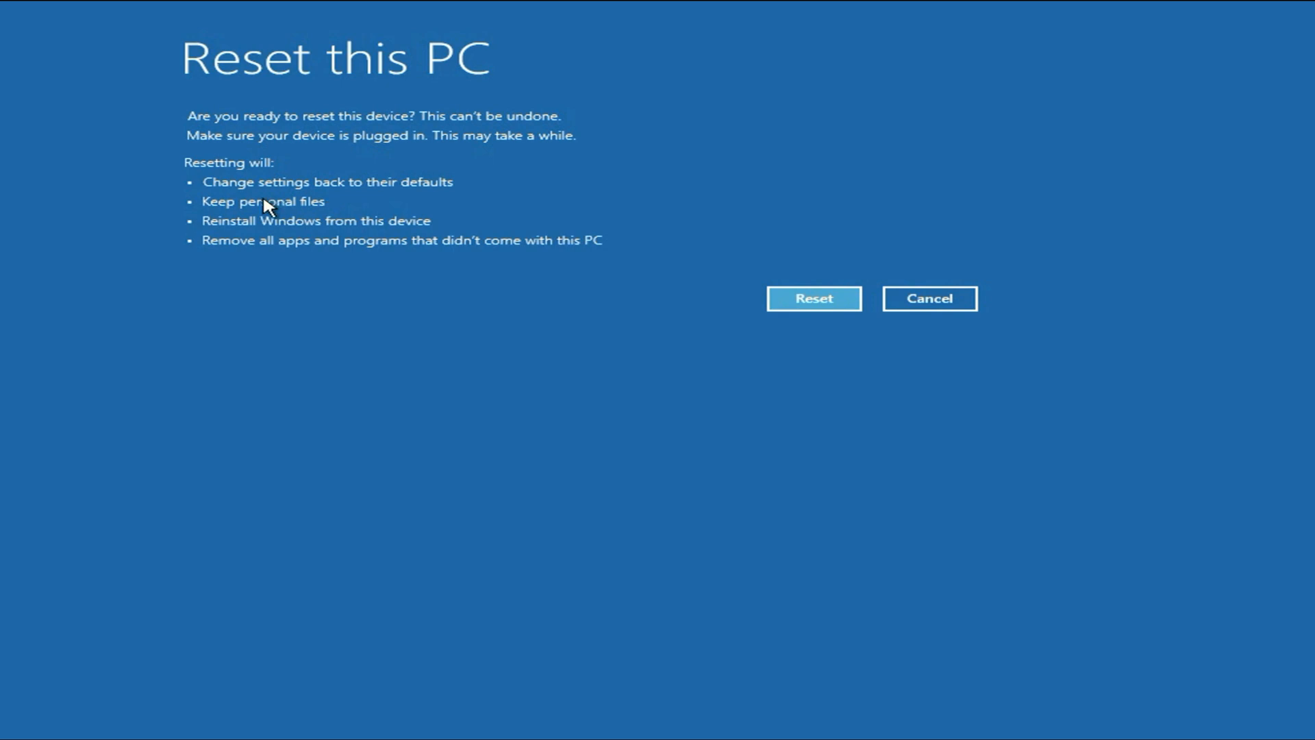
mouse_move(404, 226)
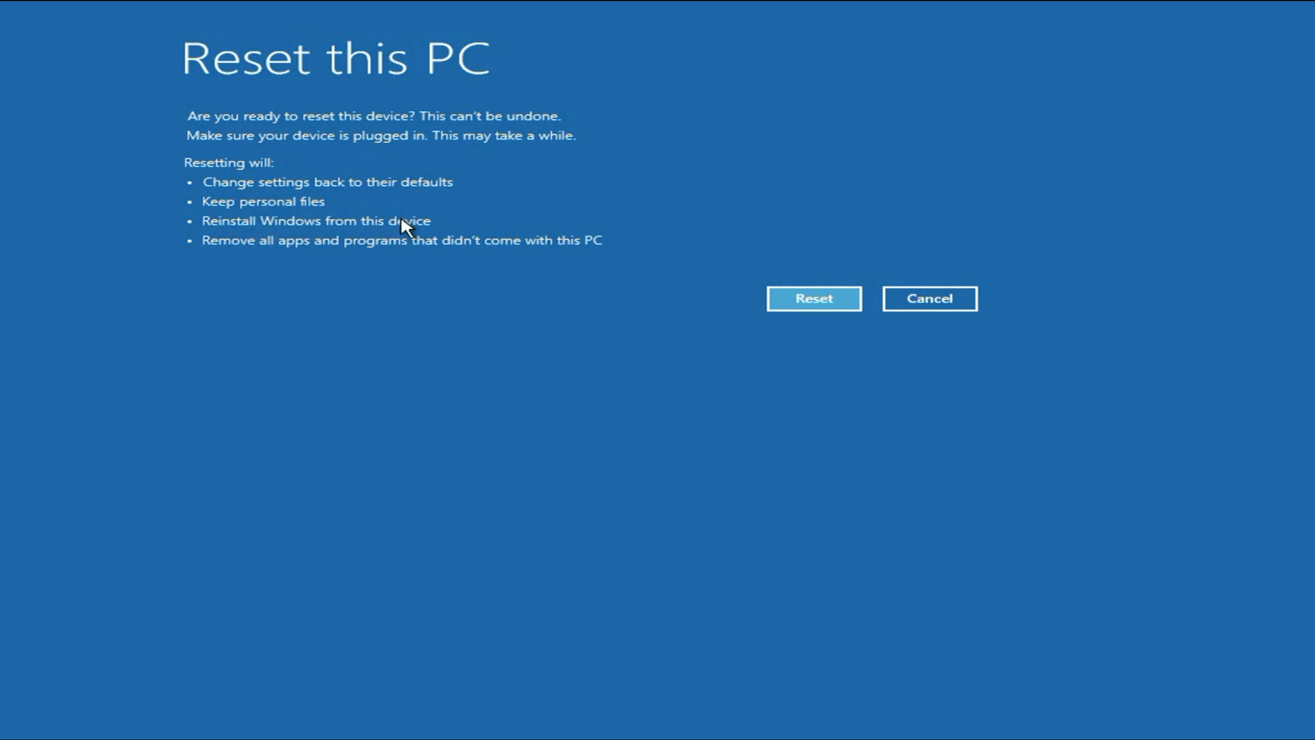
mouse_move(233, 254)
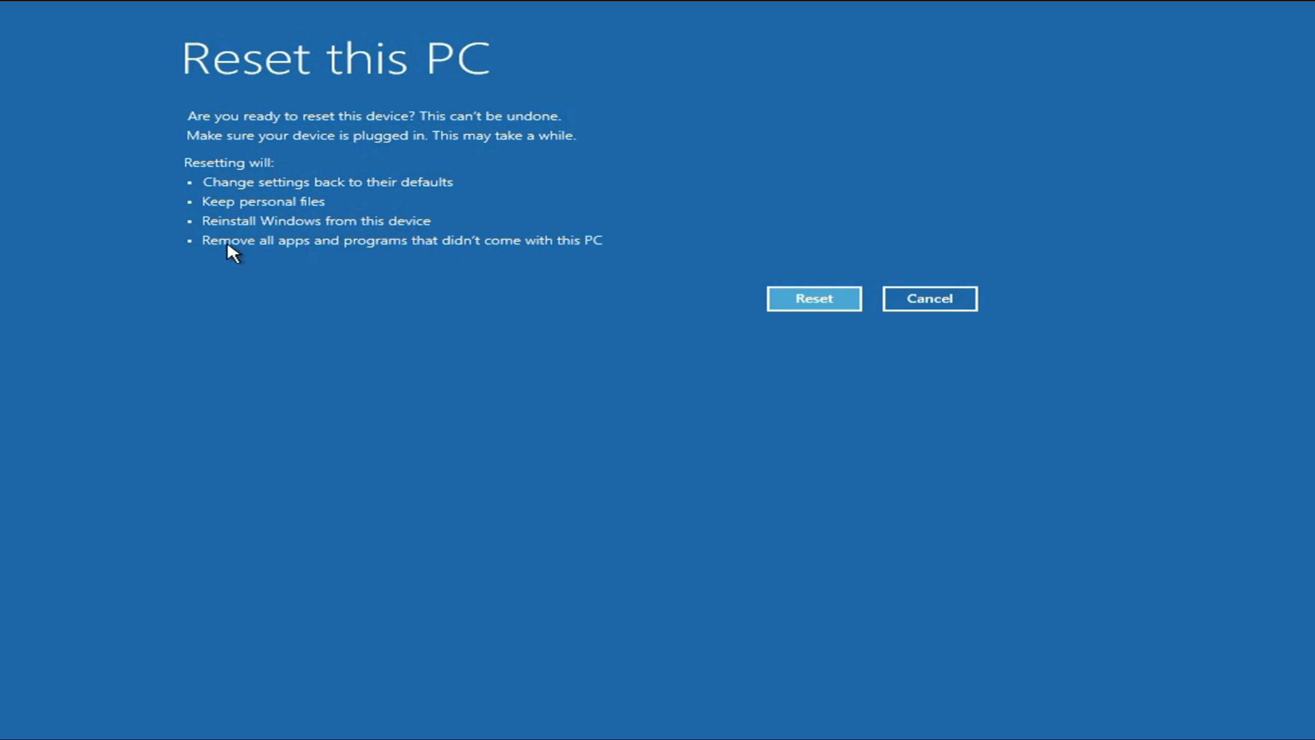
mouse_move(434, 249)
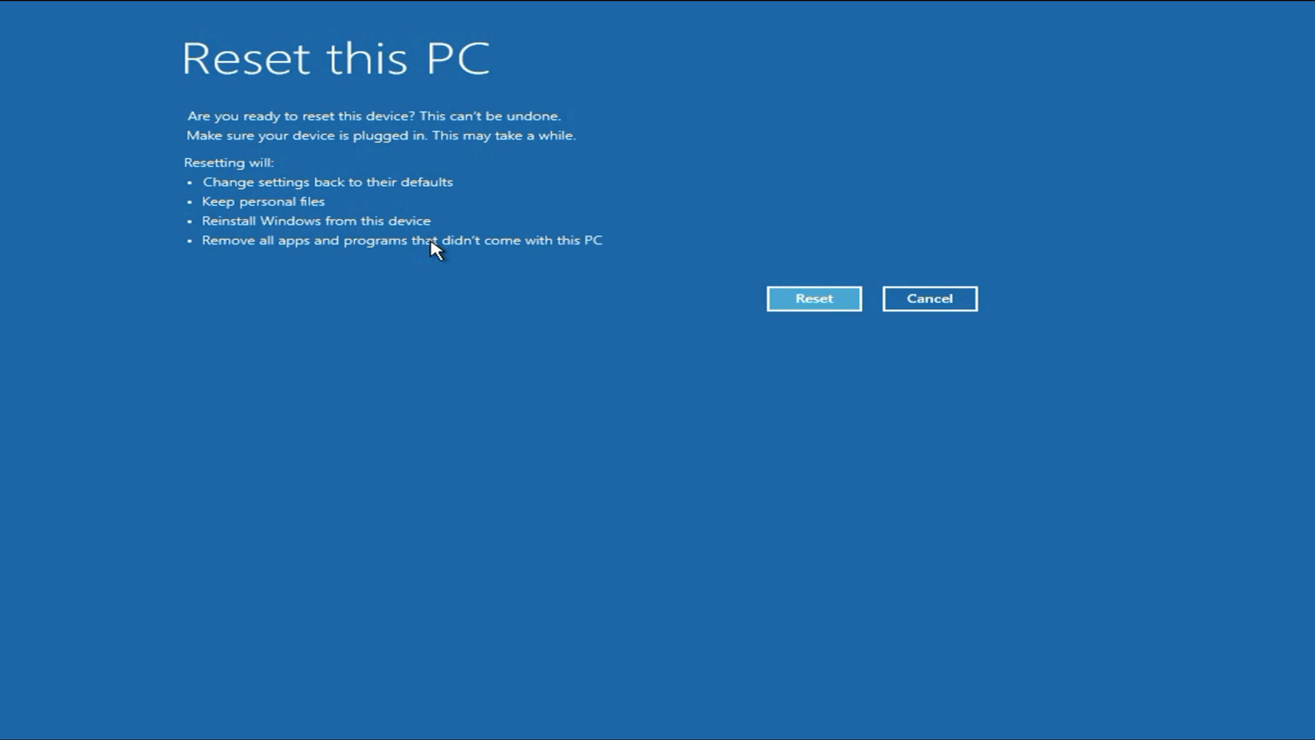
mouse_move(481, 359)
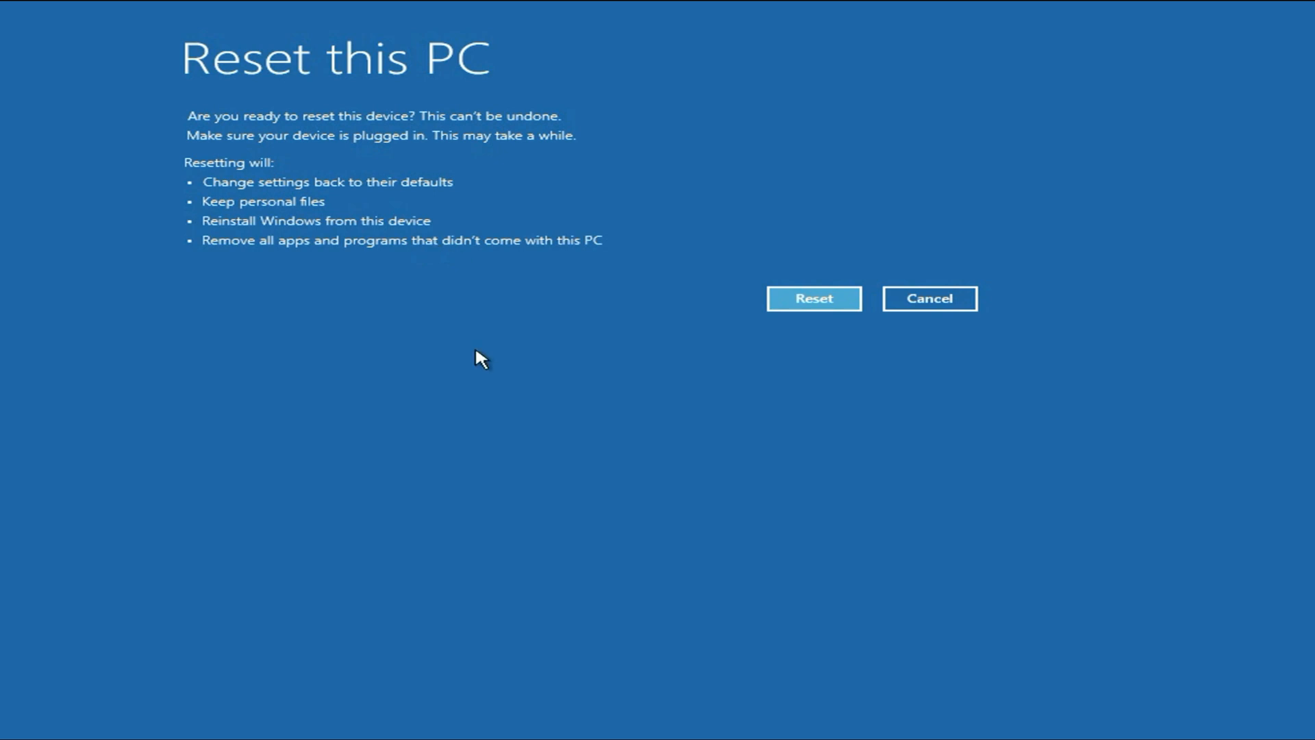
mouse_move(509, 367)
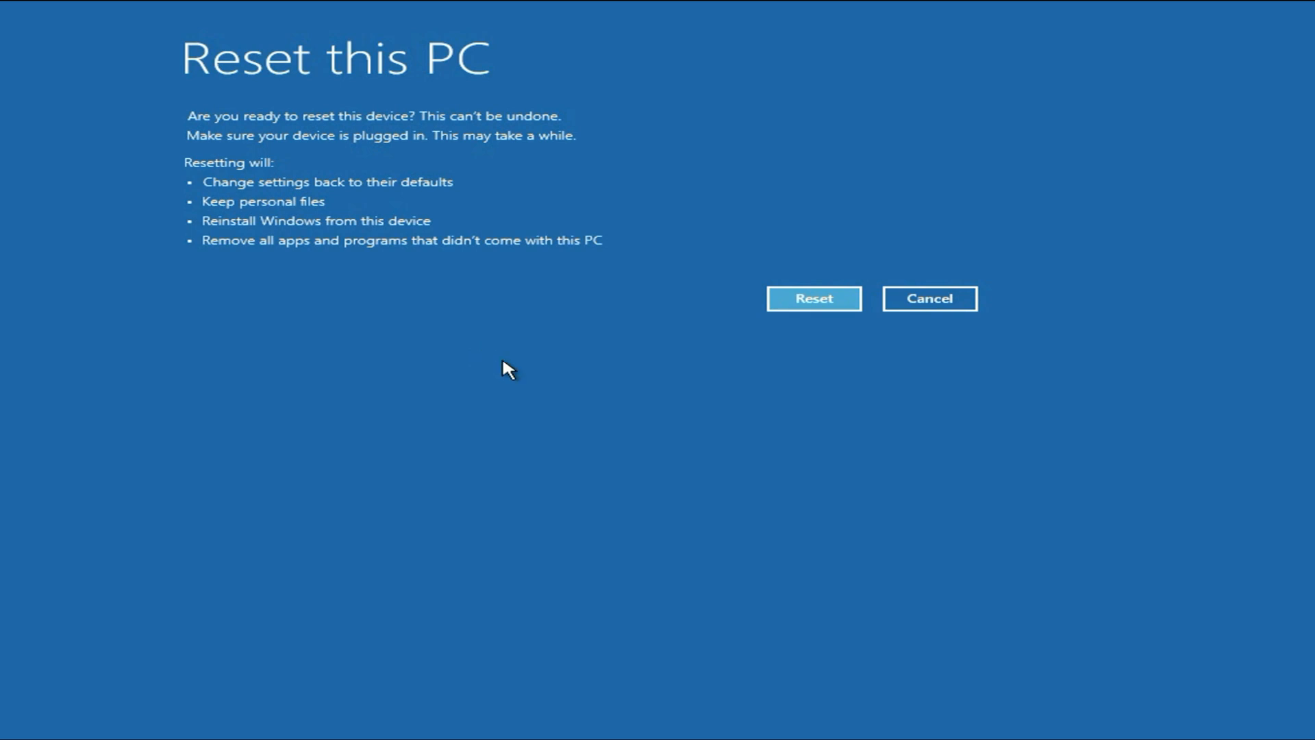